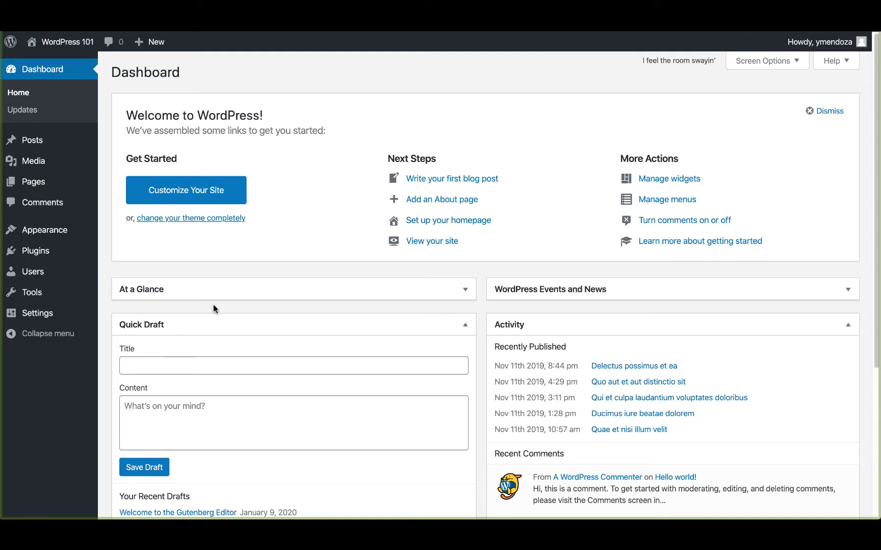
pyautogui.moveTo(301, 240)
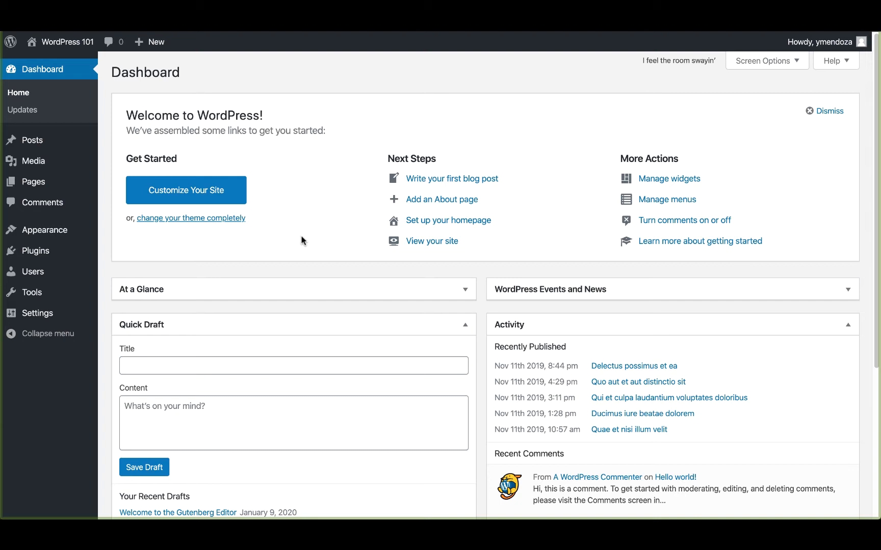
pyautogui.moveTo(271, 272)
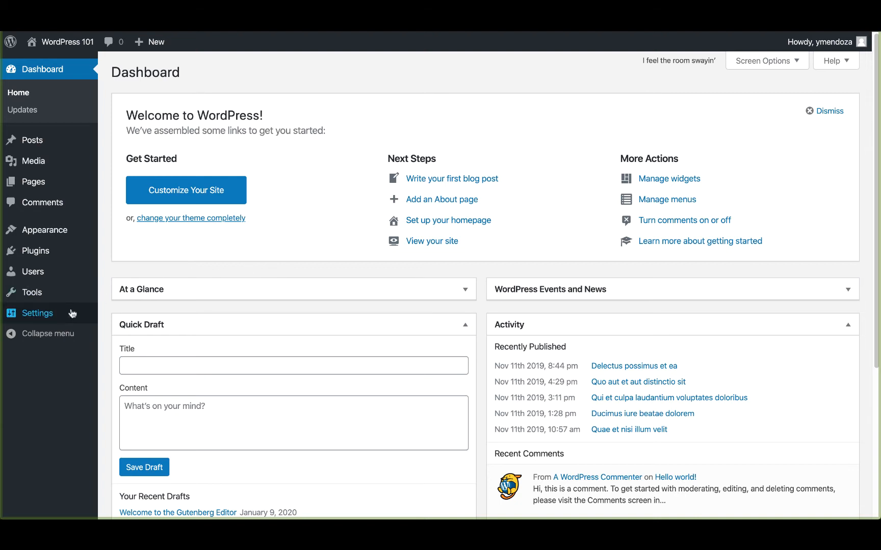
pyautogui.moveTo(38, 313)
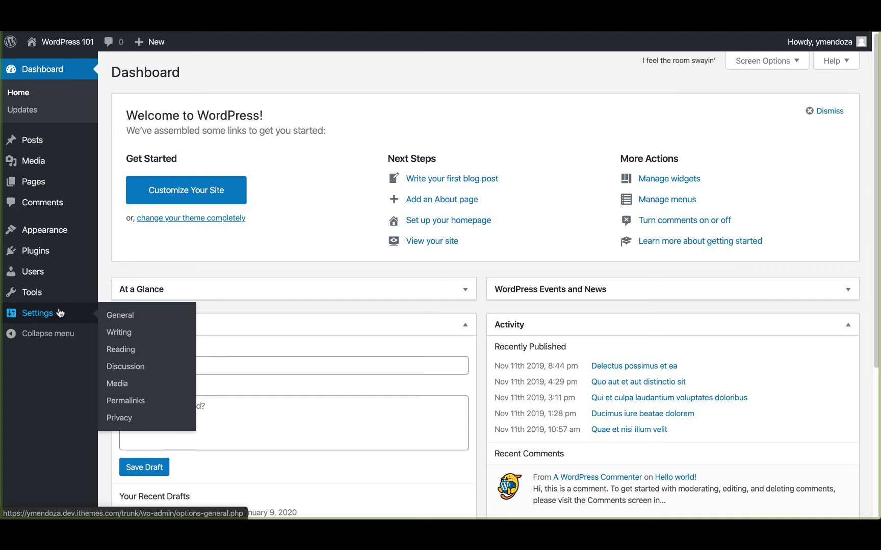
pyautogui.moveTo(133, 345)
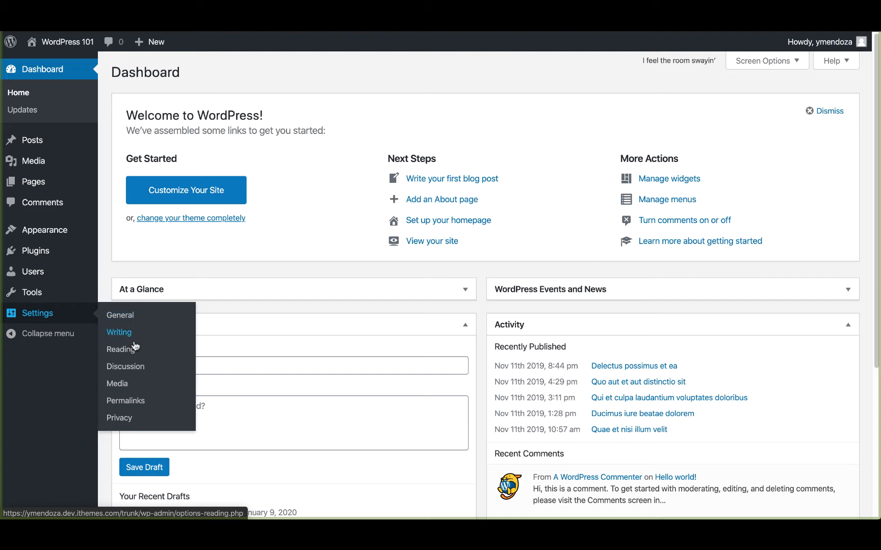
pyautogui.moveTo(116, 384)
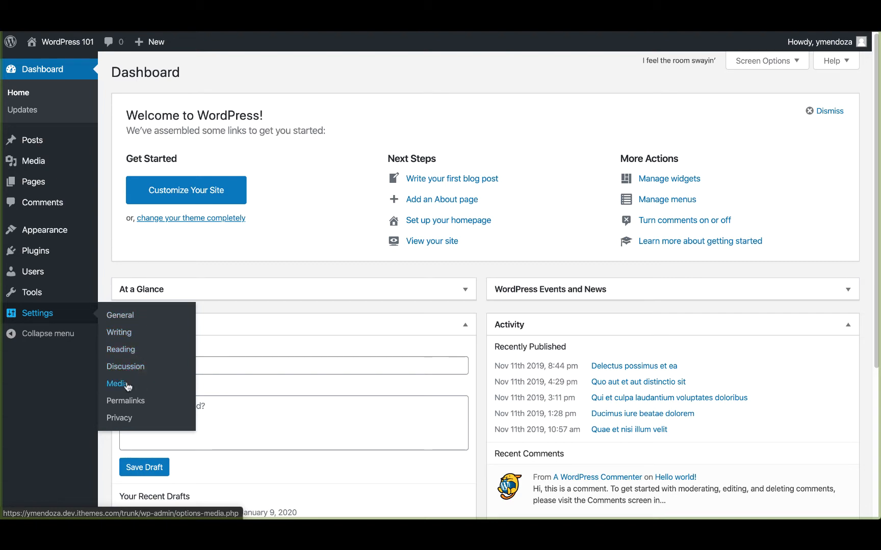
pyautogui.moveTo(119, 418)
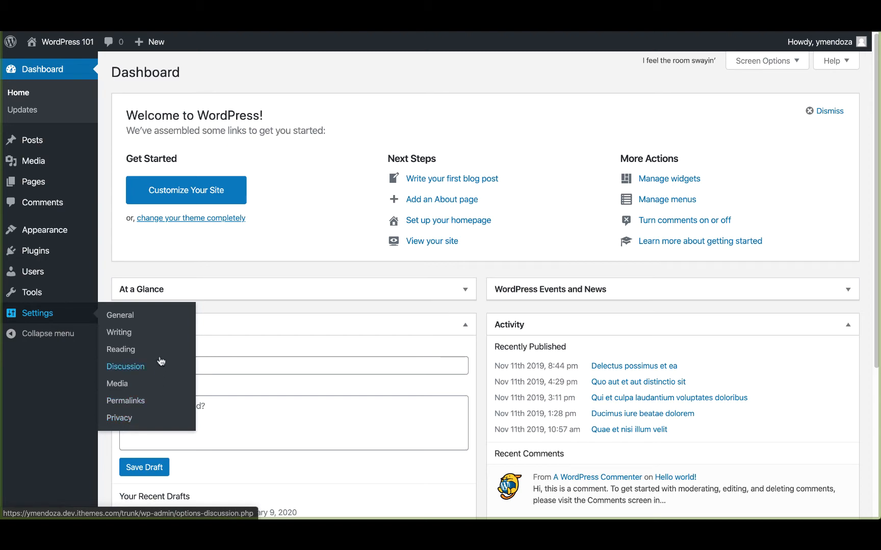
# Open General Settings to review site title, addresses, admin email, membership, language and timezone.
pyautogui.click(120, 315)
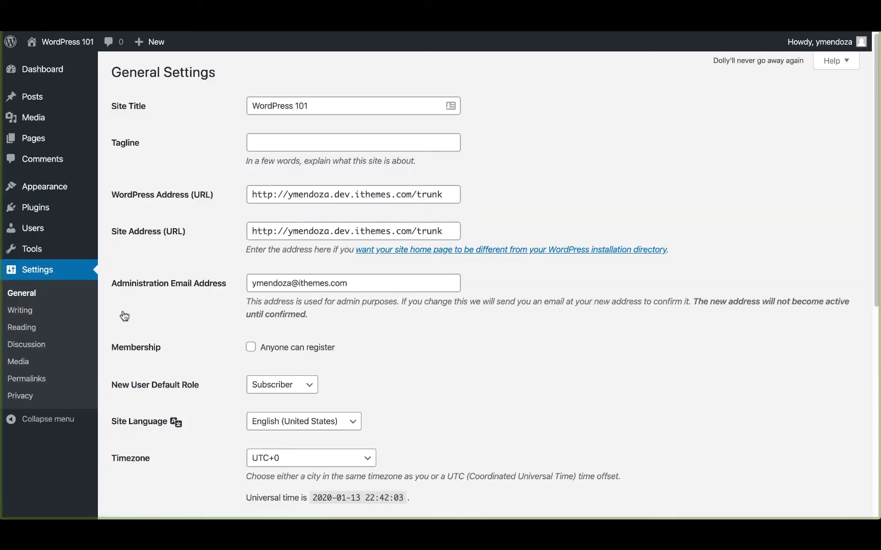
pyautogui.moveTo(220, 115)
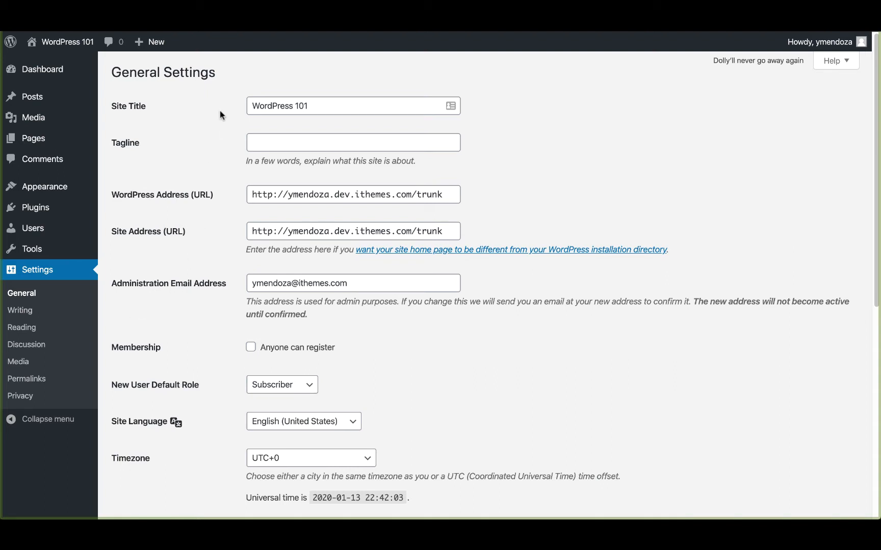
pyautogui.moveTo(236, 109)
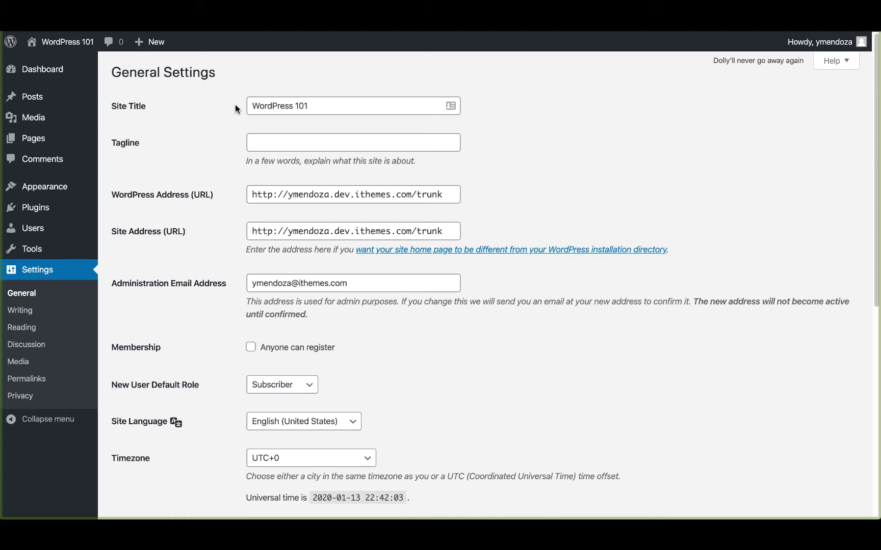
pyautogui.moveTo(236, 193)
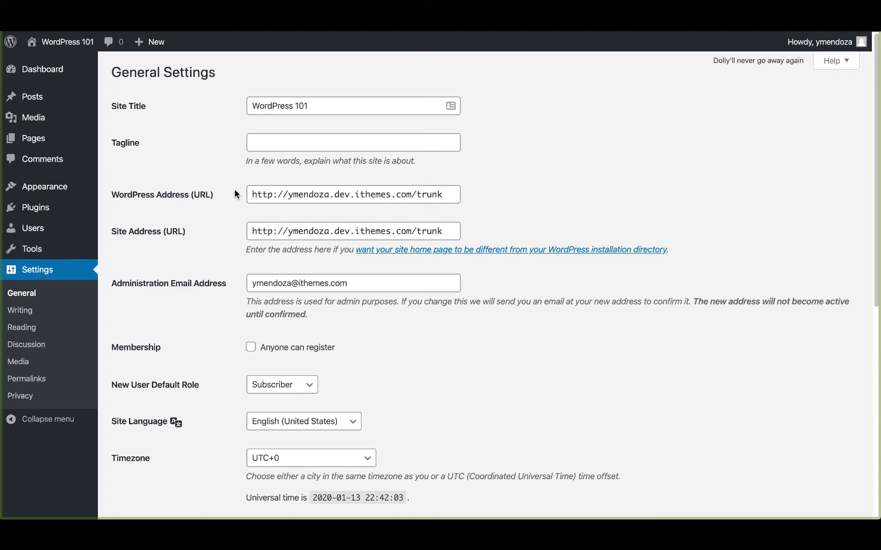
pyautogui.moveTo(370, 266)
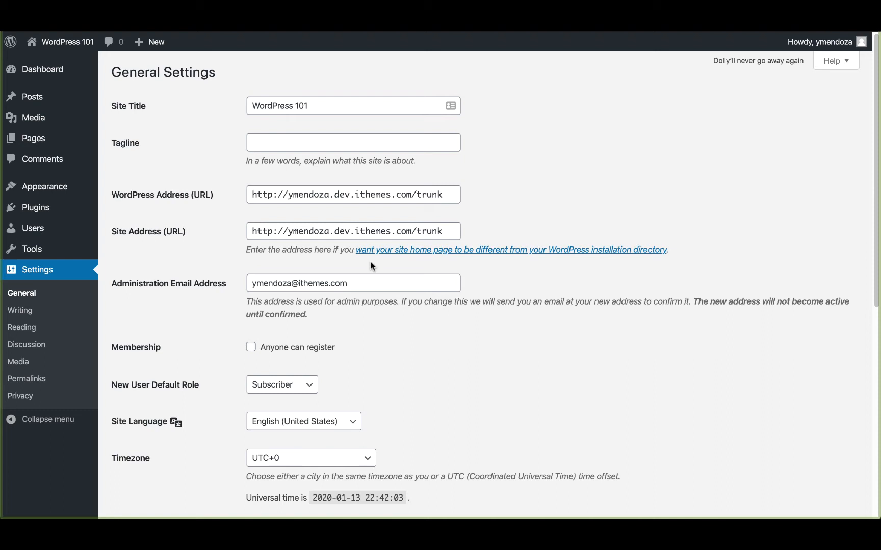
pyautogui.moveTo(472, 251)
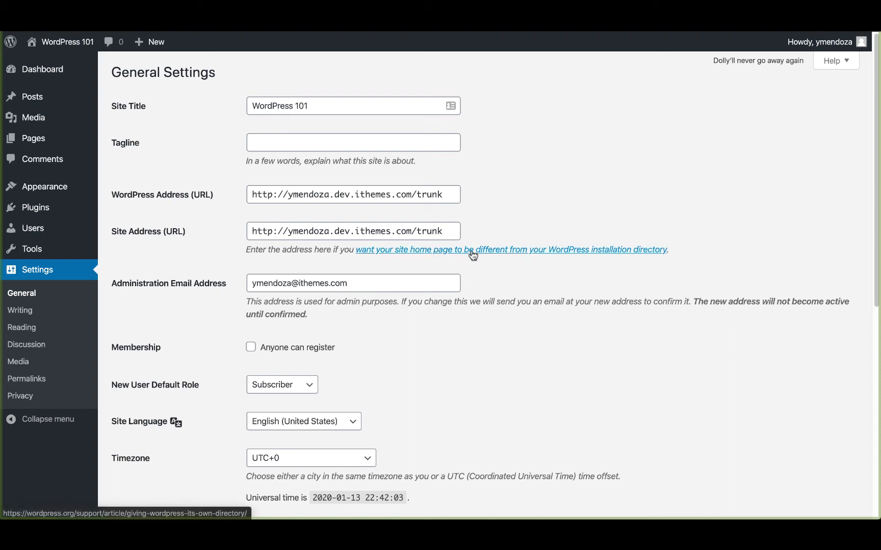
pyautogui.moveTo(236, 290)
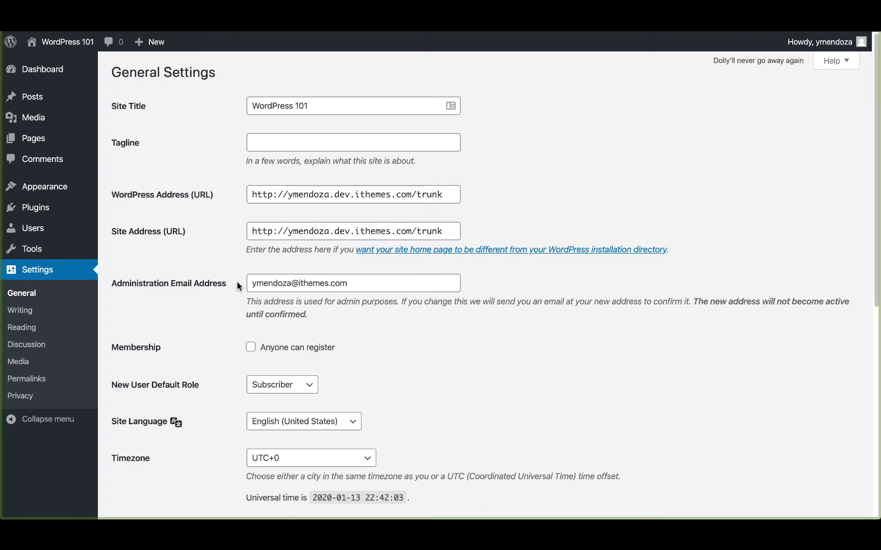
pyautogui.moveTo(207, 357)
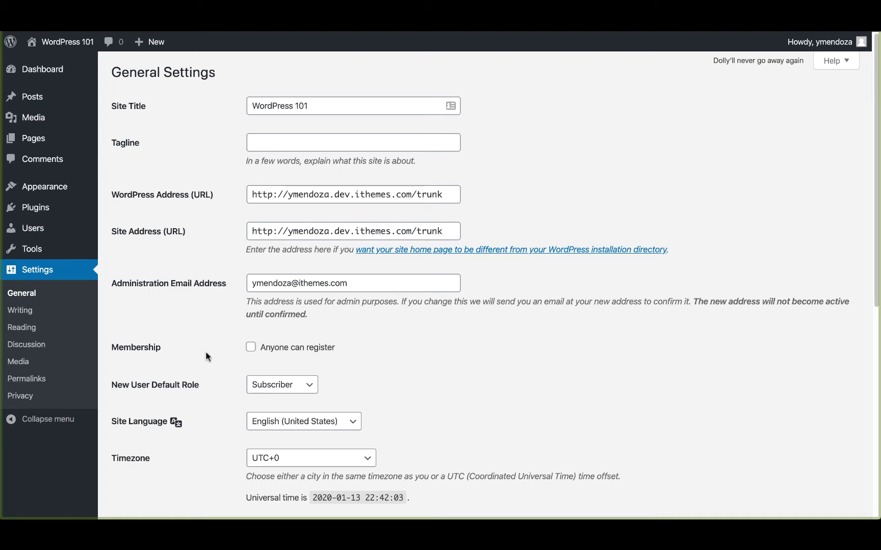
pyautogui.moveTo(202, 353)
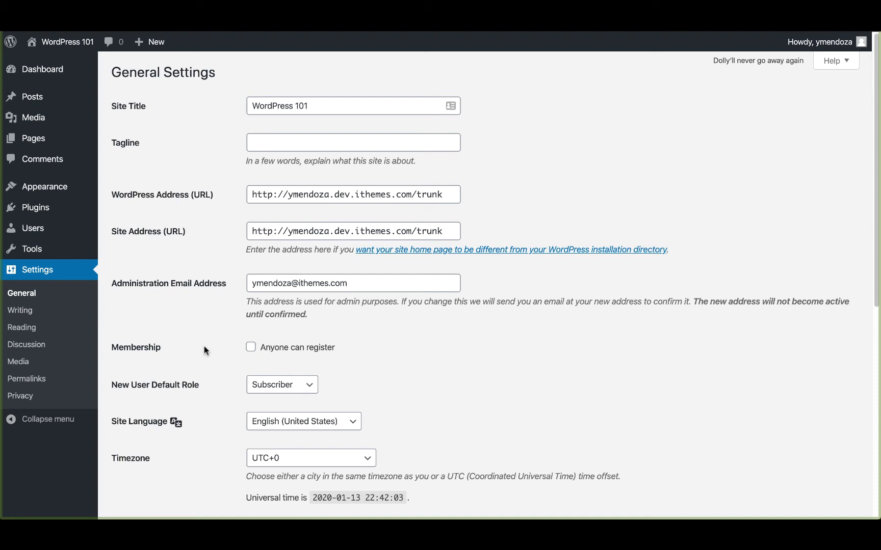
pyautogui.moveTo(218, 376)
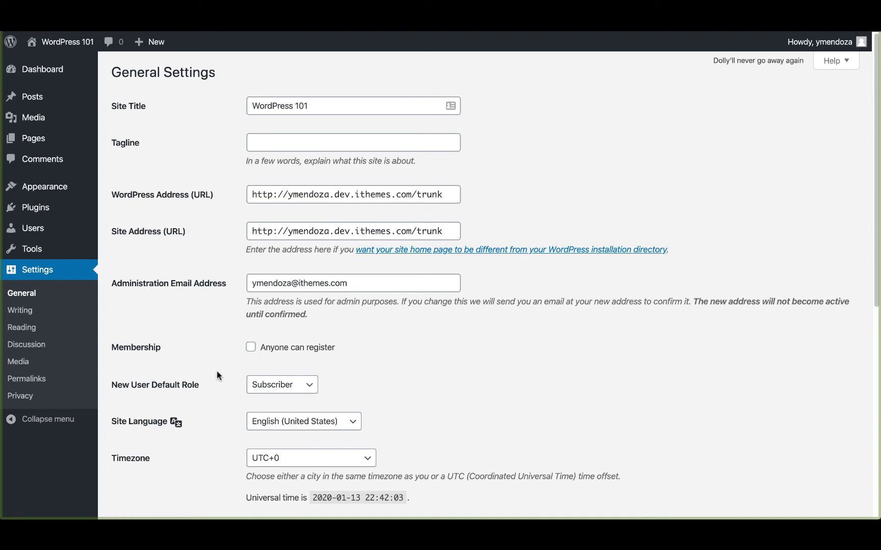
pyautogui.click(282, 385)
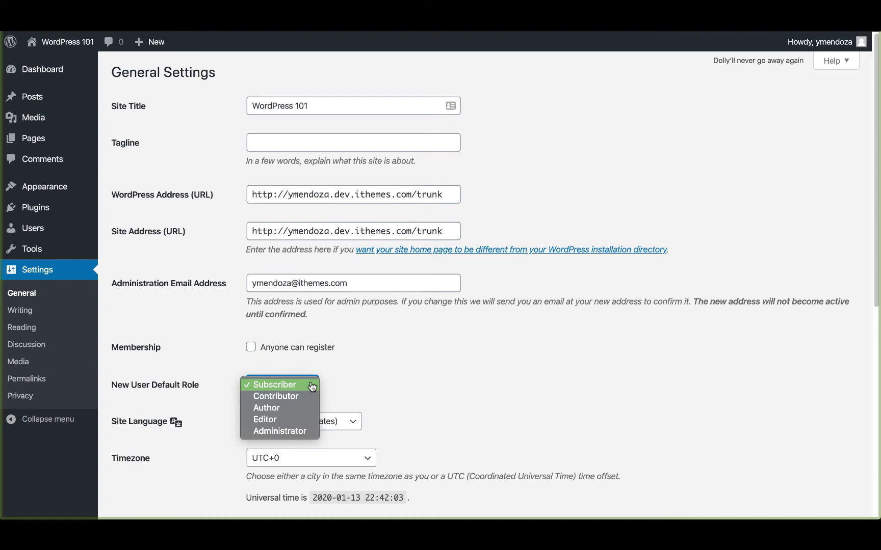
pyautogui.click(279, 385)
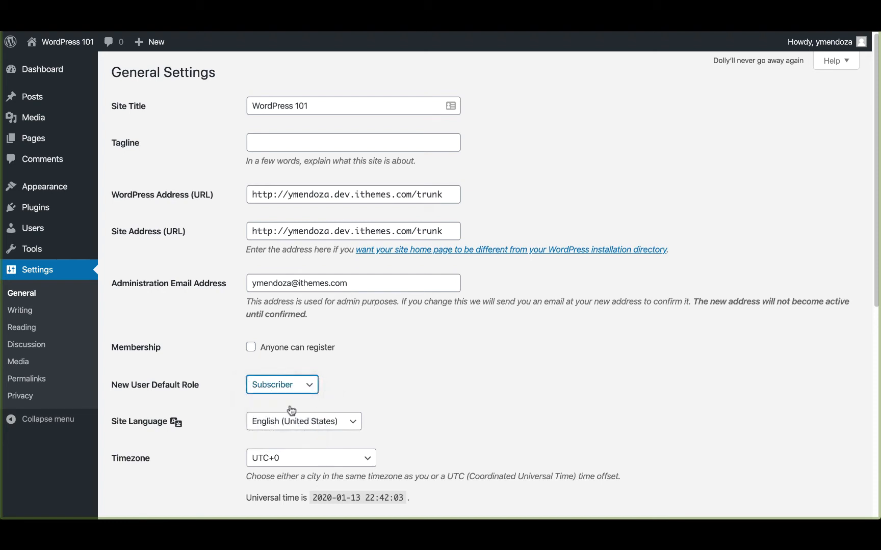
pyautogui.scroll(-3)
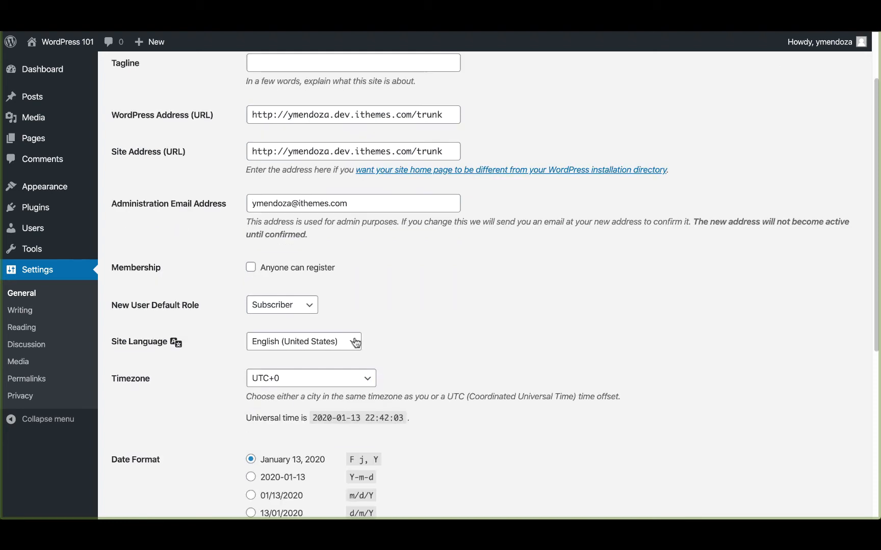
pyautogui.click(304, 341)
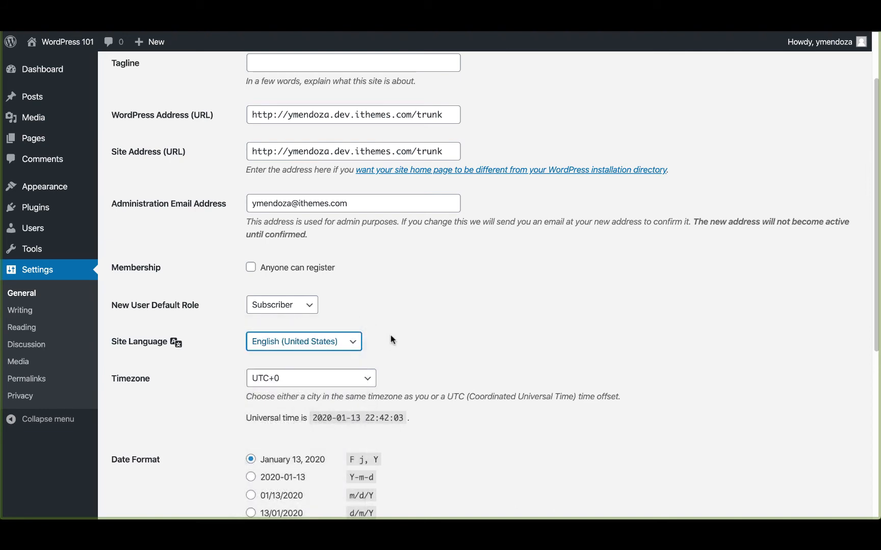
pyautogui.click(310, 378)
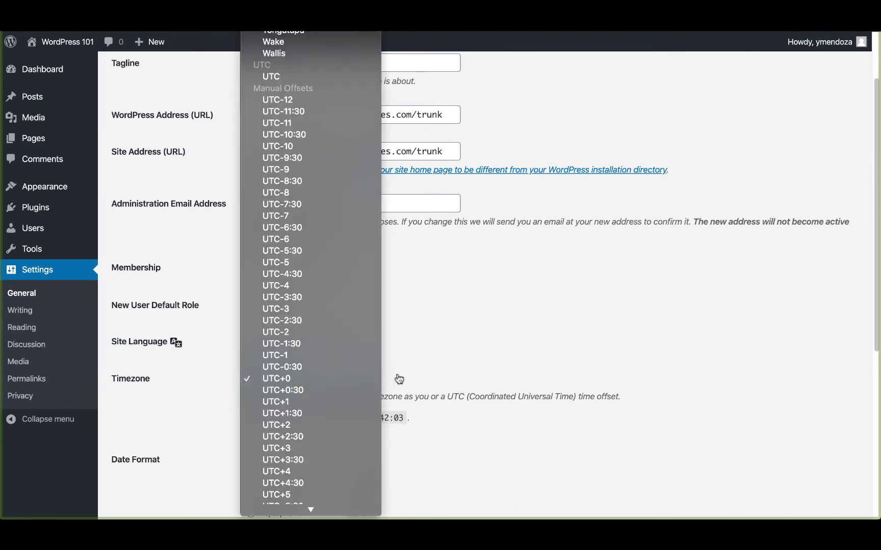
pyautogui.click(276, 378)
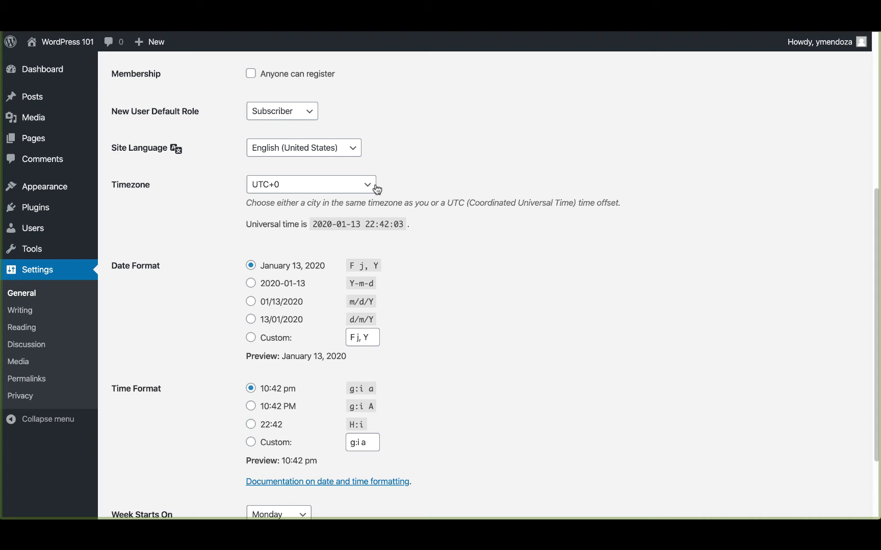
pyautogui.moveTo(440, 346)
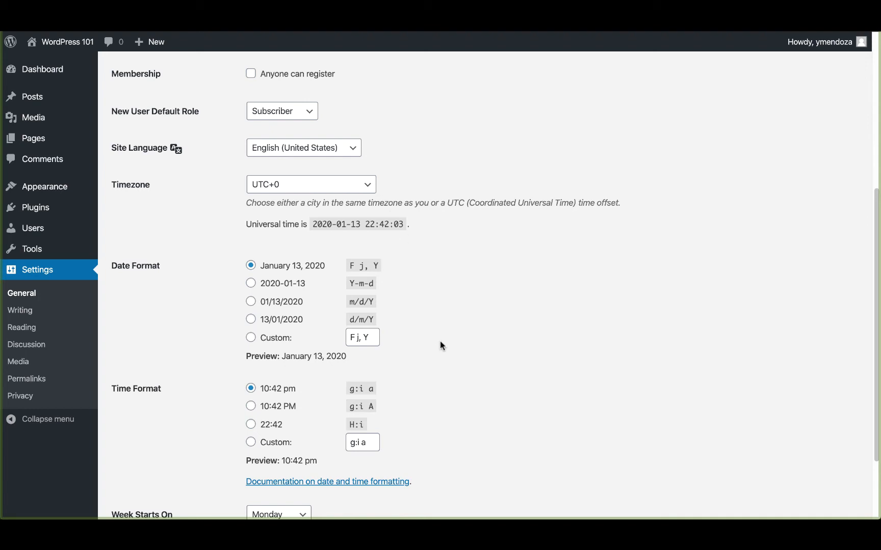
pyautogui.click(327, 481)
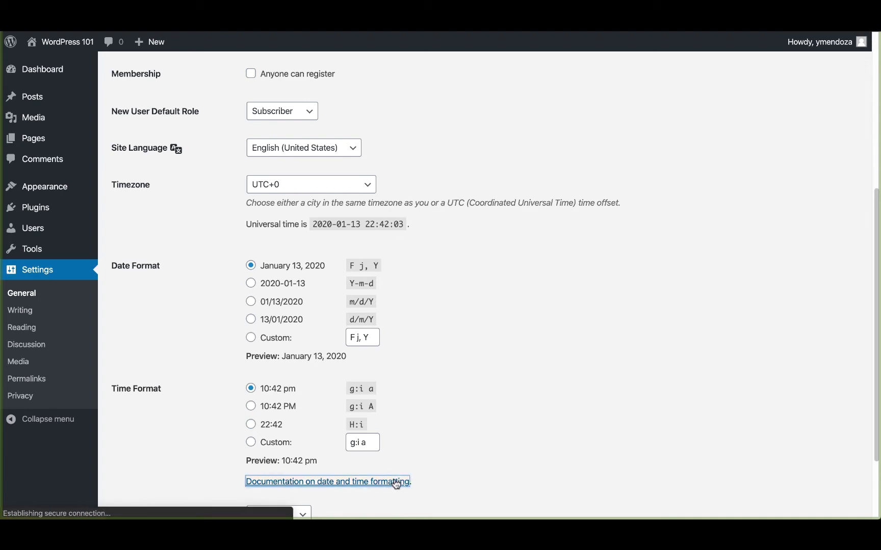
pyautogui.click(328, 482)
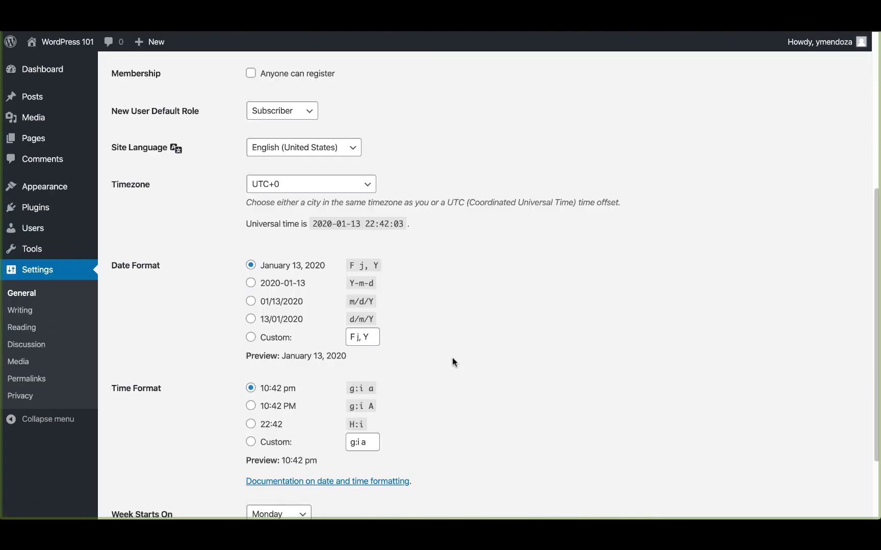
pyautogui.scroll(-3)
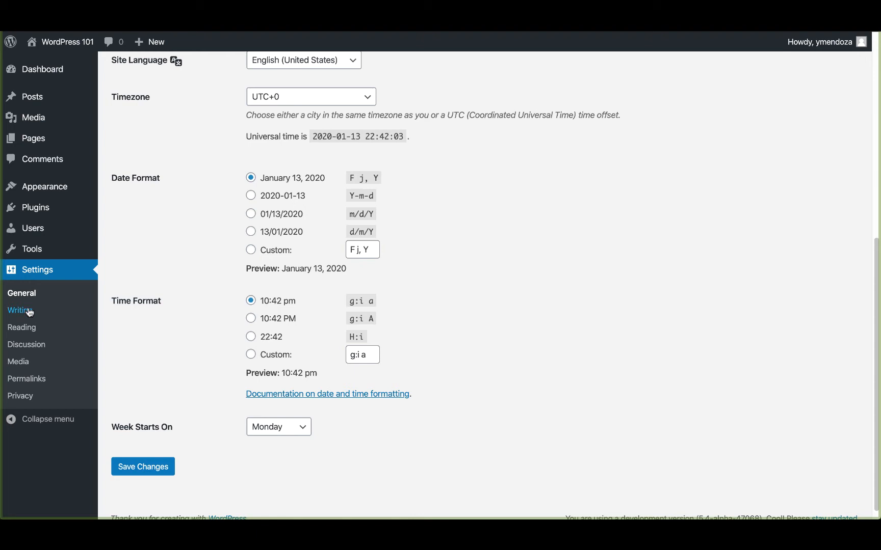
# Review Writing Settings and the default post format choices, keeping Uncategorized and Standard defaults.
pyautogui.click(20, 311)
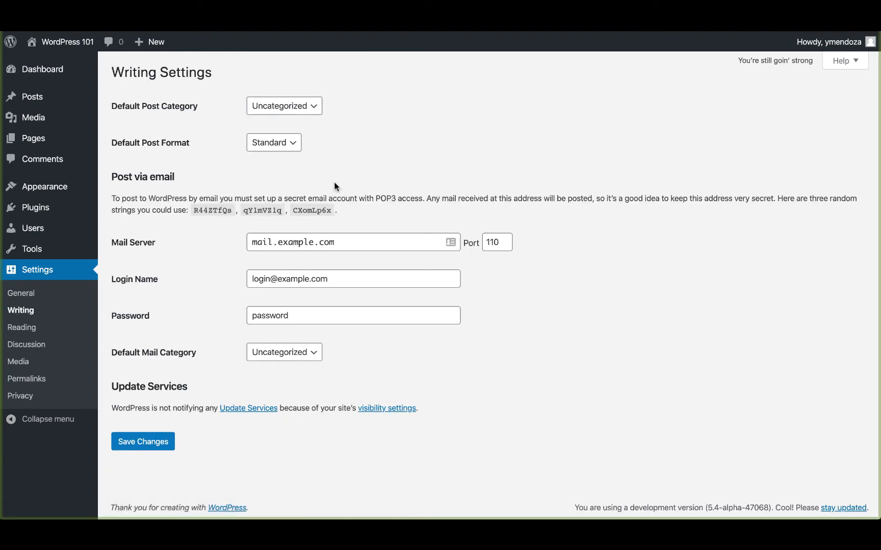
pyautogui.moveTo(409, 152)
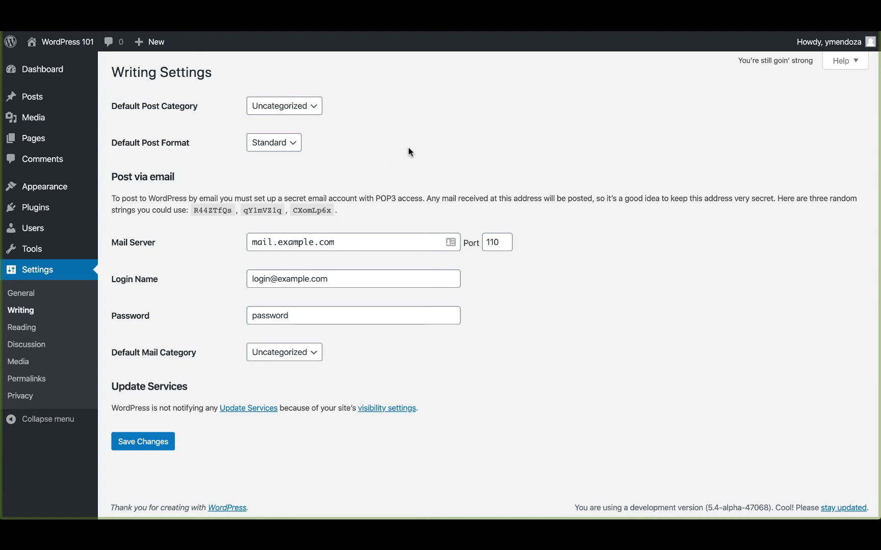
pyautogui.moveTo(434, 139)
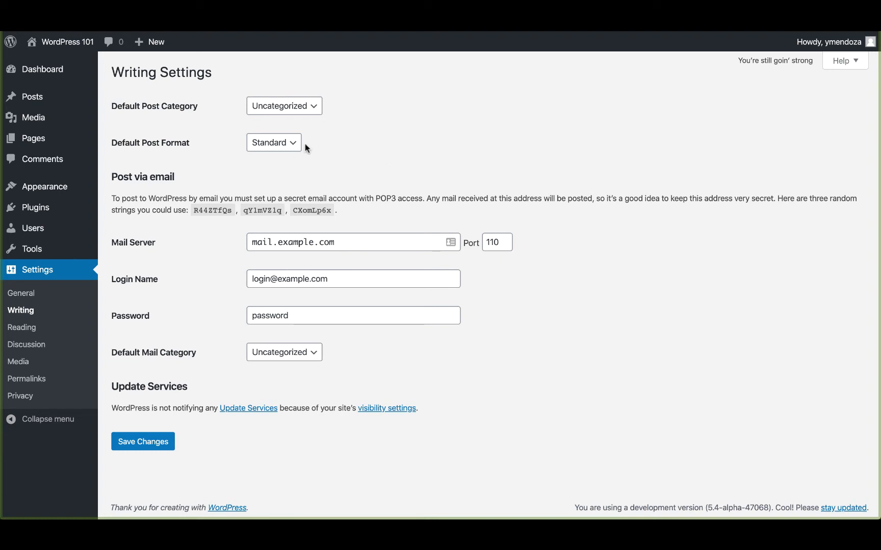
pyautogui.click(274, 142)
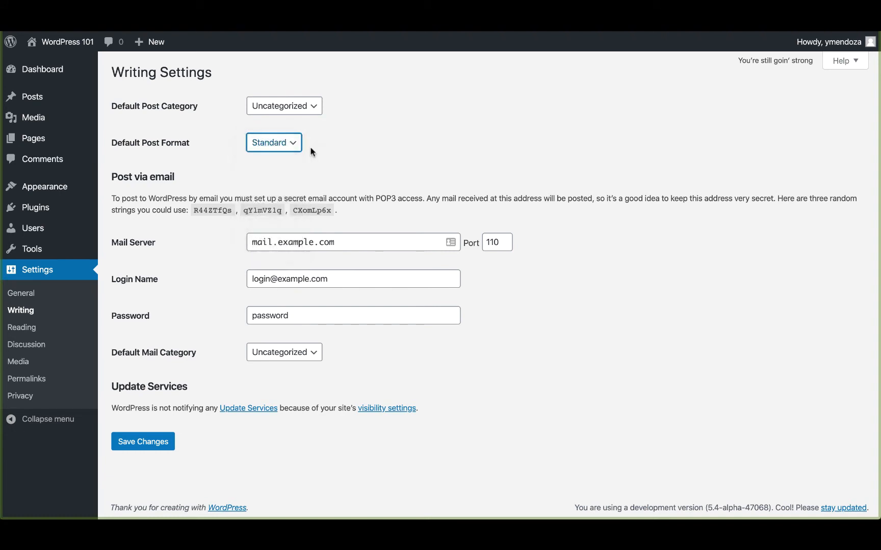
pyautogui.moveTo(213, 240)
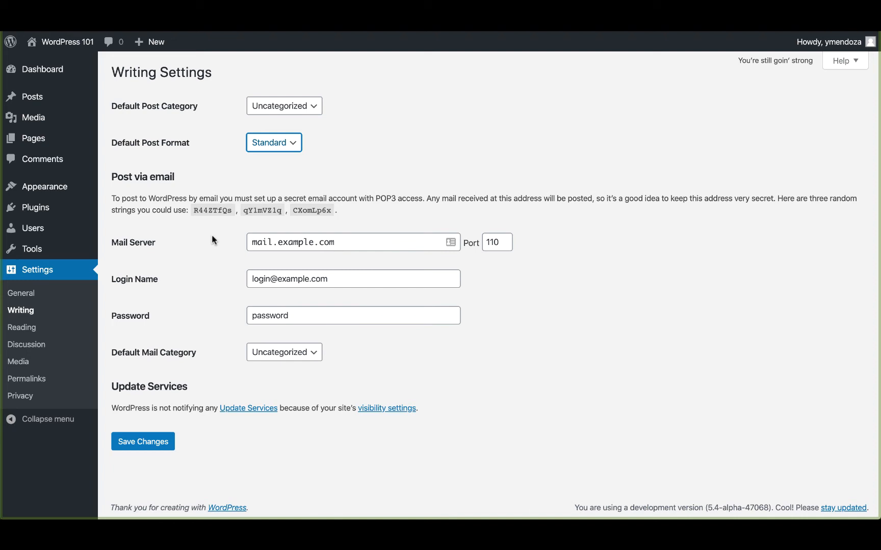
pyautogui.moveTo(213, 246)
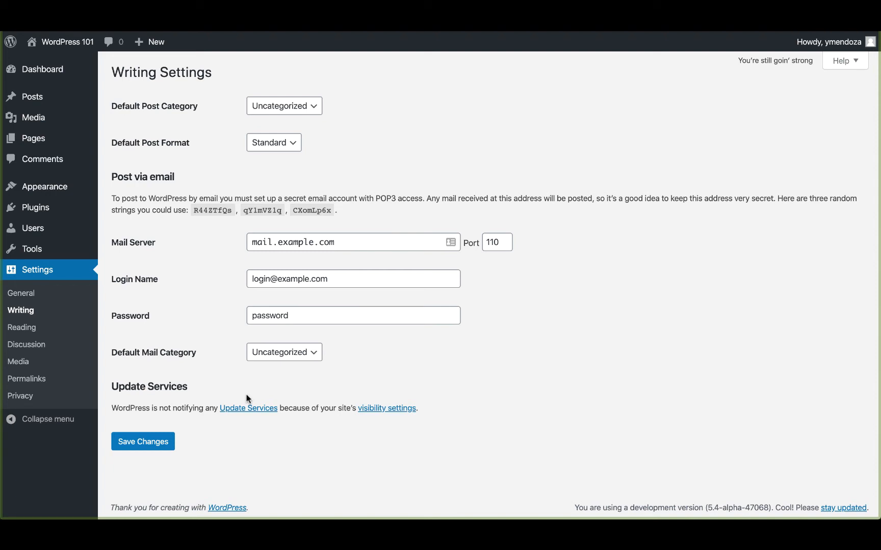
pyautogui.moveTo(273, 440)
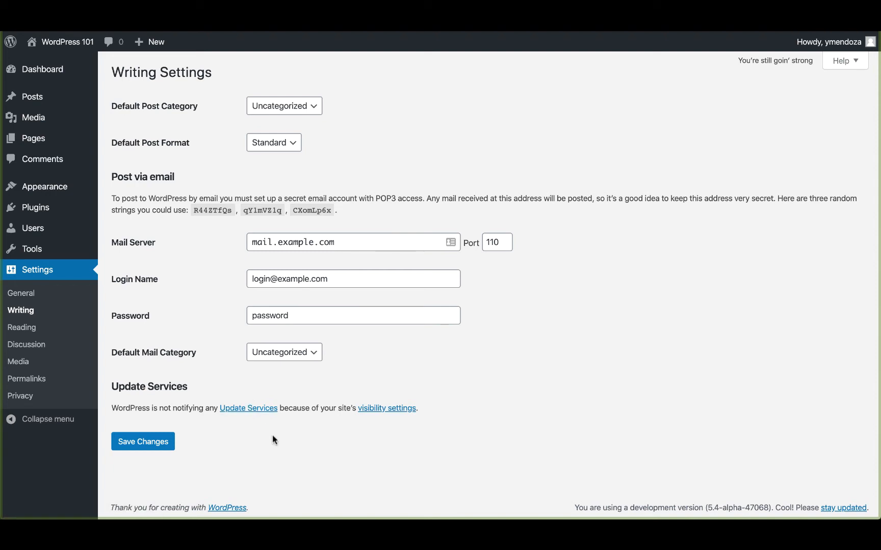
pyautogui.click(22, 327)
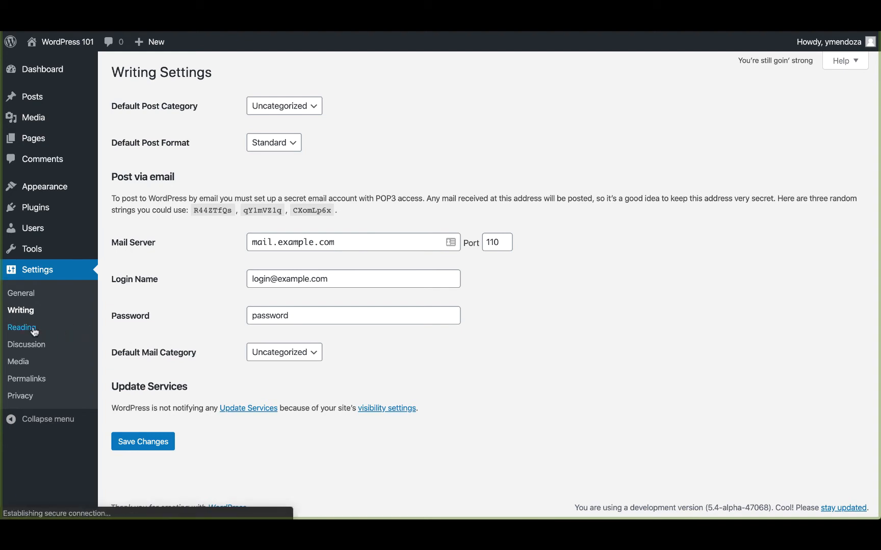
# Review Reading Settings: latest posts on homepage, 10 posts, full-text feeds, search engines discouraged.
pyautogui.click(22, 327)
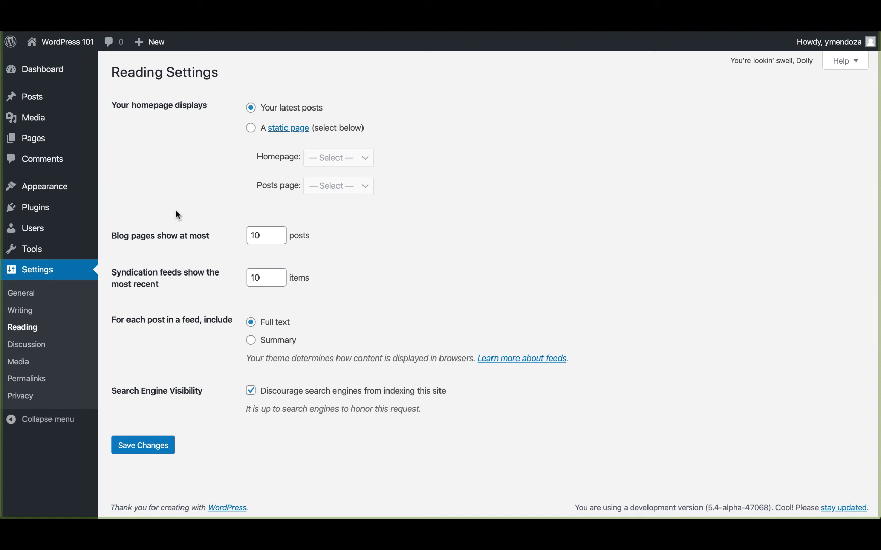
pyautogui.moveTo(224, 243)
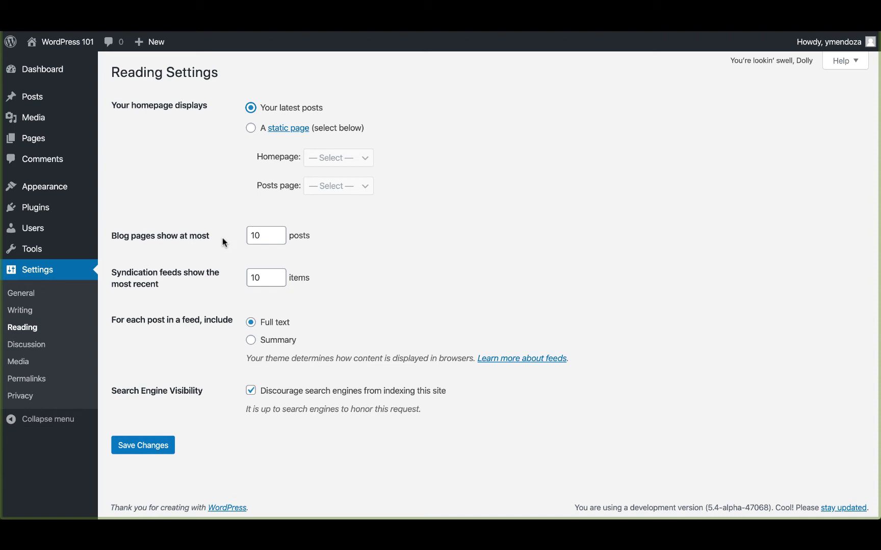
pyautogui.moveTo(231, 260)
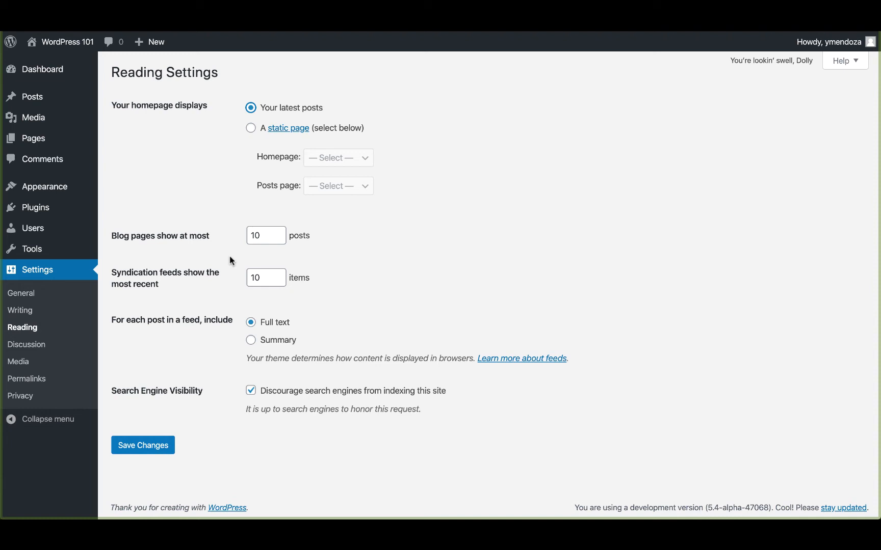
pyautogui.moveTo(238, 395)
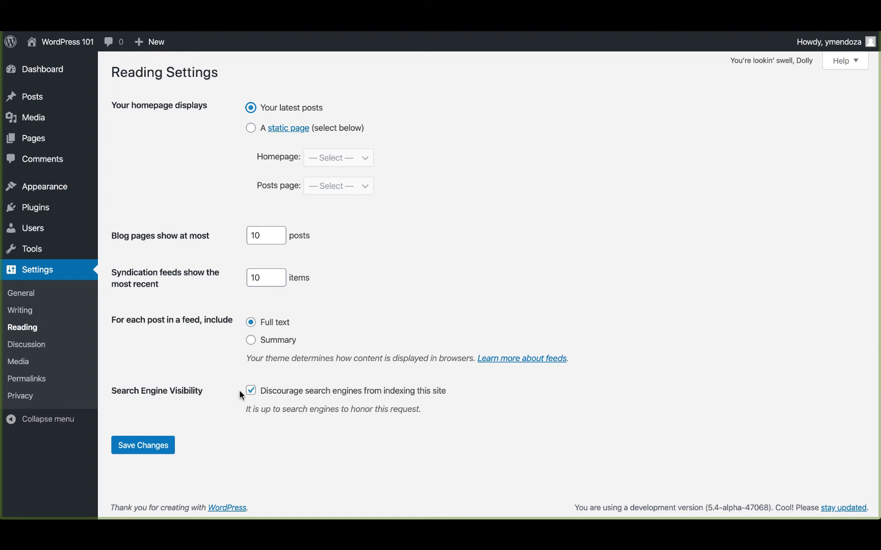
pyautogui.moveTo(180, 418)
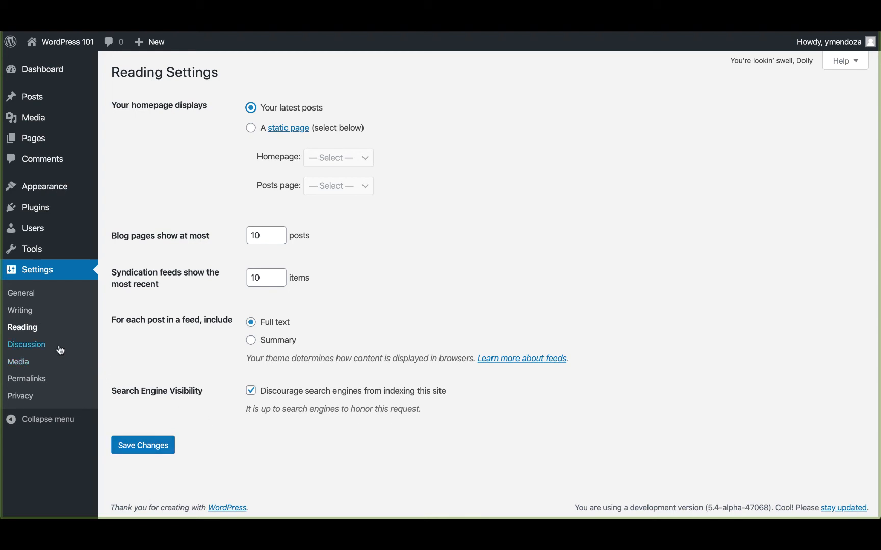
pyautogui.click(26, 344)
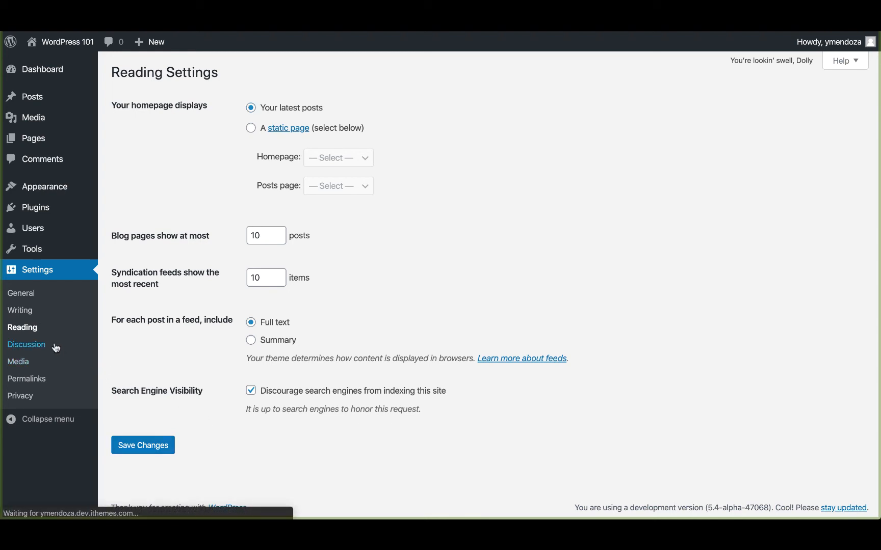
pyautogui.click(26, 345)
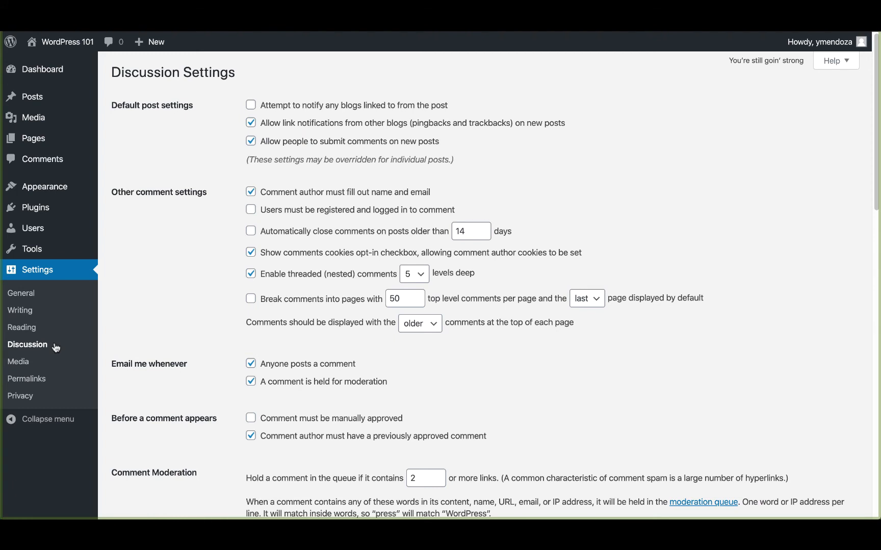
pyautogui.scroll(-3)
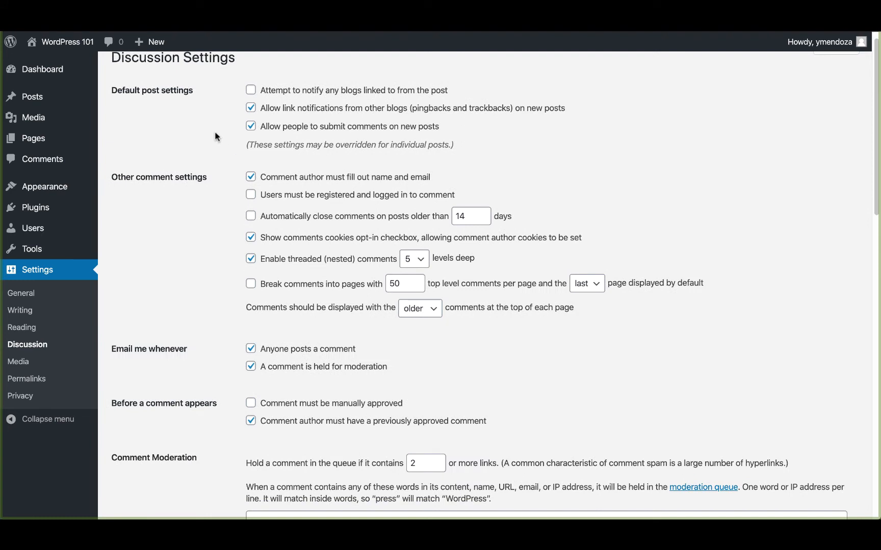
pyautogui.moveTo(155, 199)
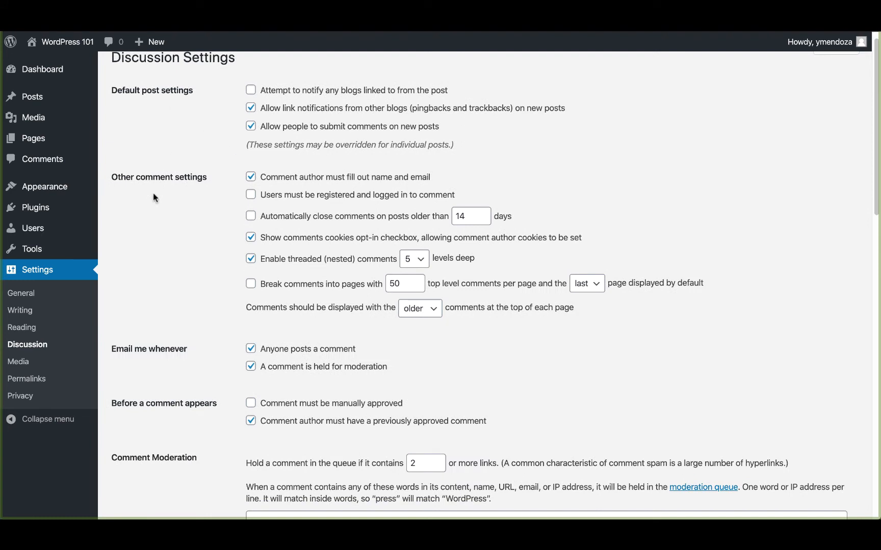
pyautogui.moveTo(210, 230)
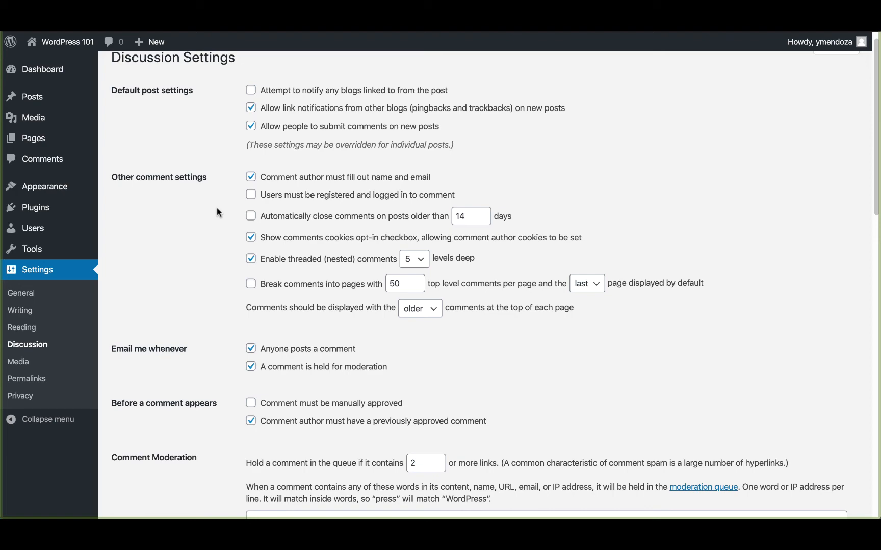
pyautogui.scroll(-3)
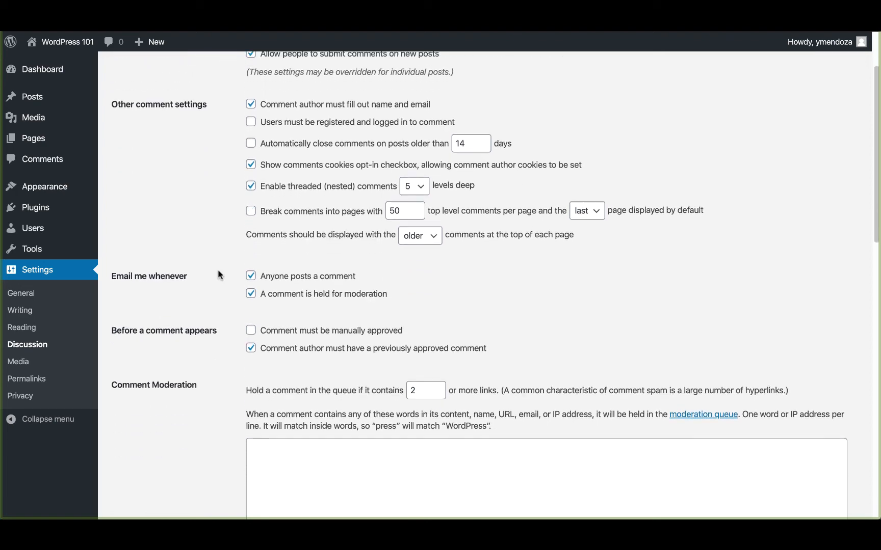
pyautogui.scroll(-3)
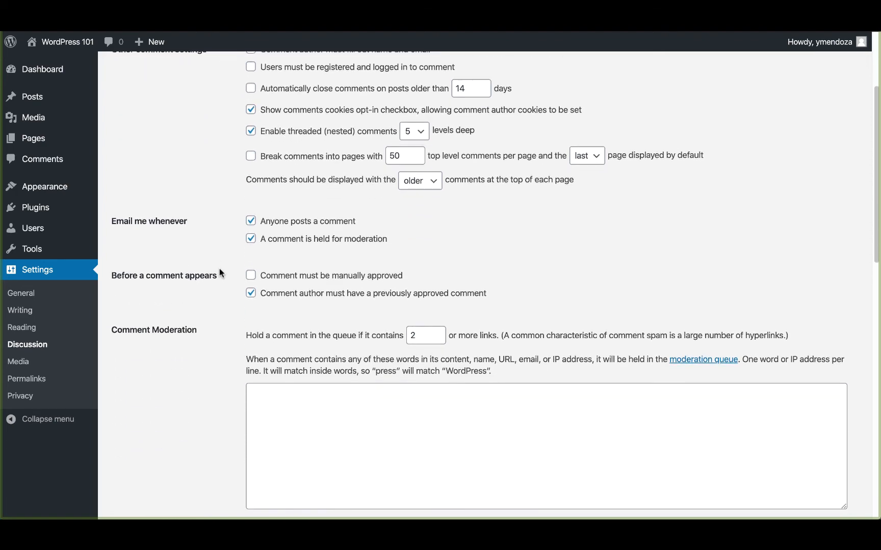
pyautogui.scroll(-3)
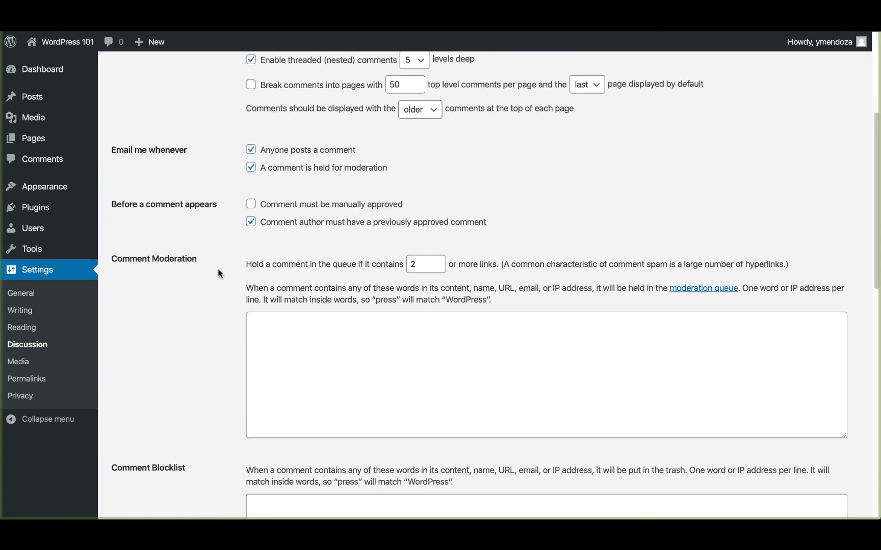
pyautogui.scroll(-3)
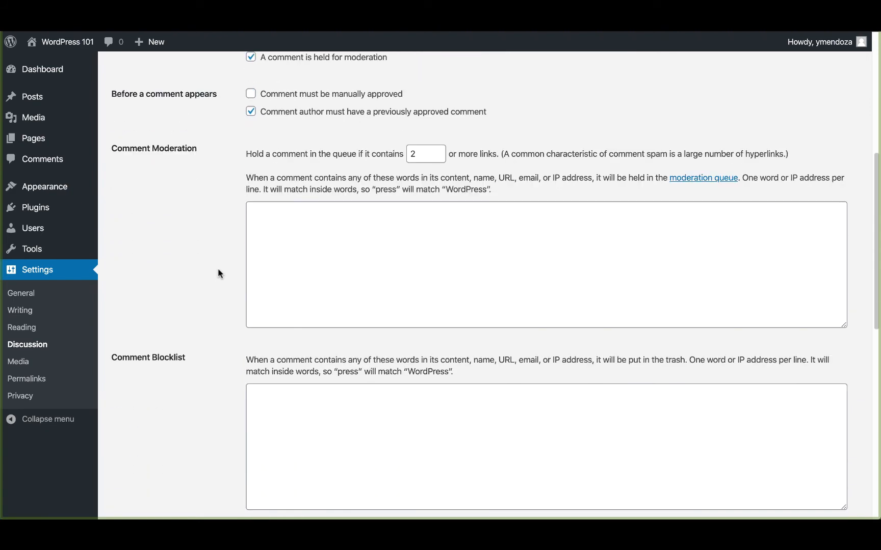
pyautogui.scroll(-3)
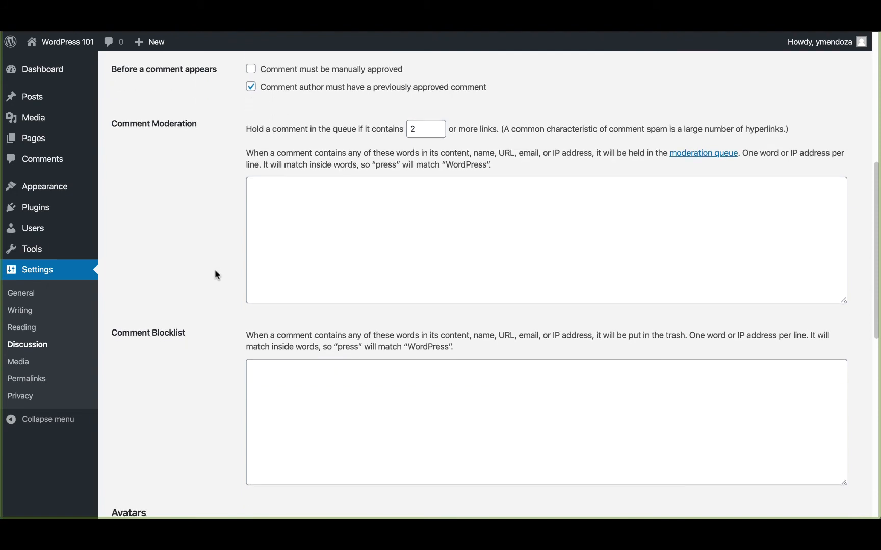
pyautogui.moveTo(208, 268)
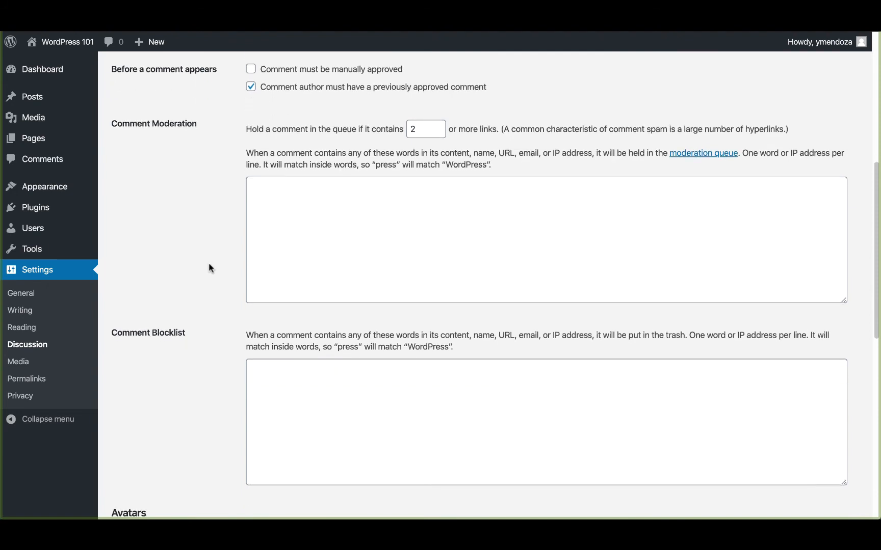
pyautogui.scroll(-3)
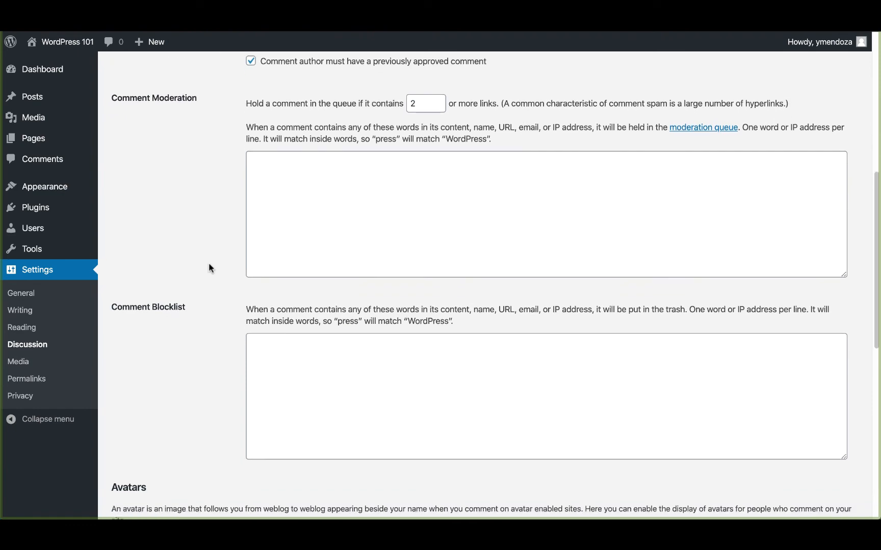
pyautogui.scroll(-3)
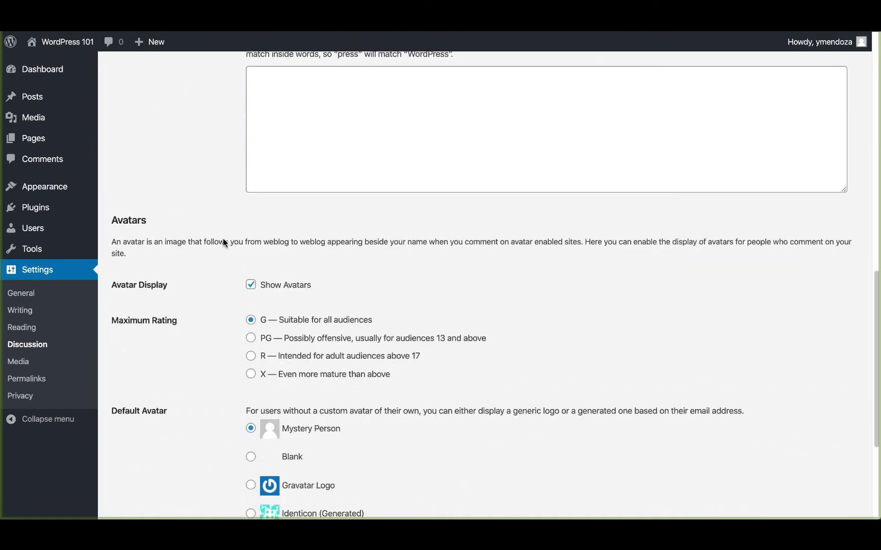
pyautogui.scroll(-3)
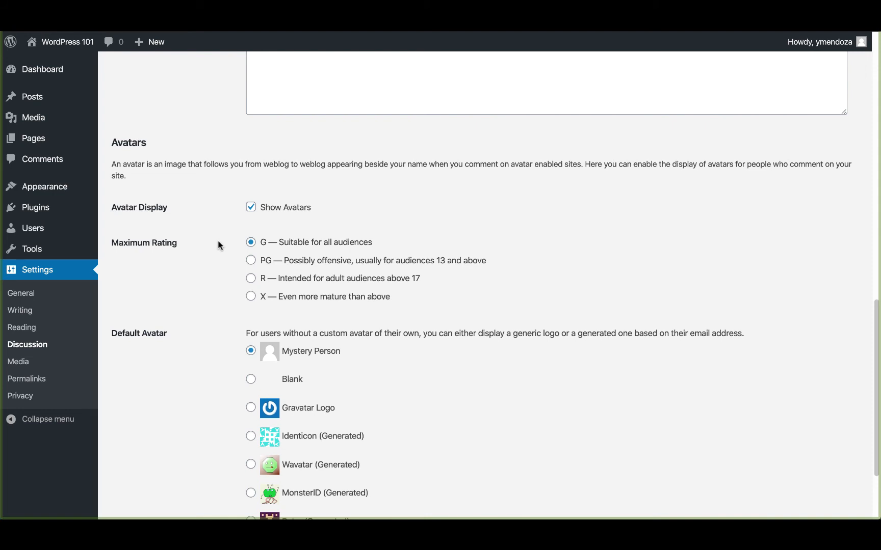
pyautogui.scroll(-3)
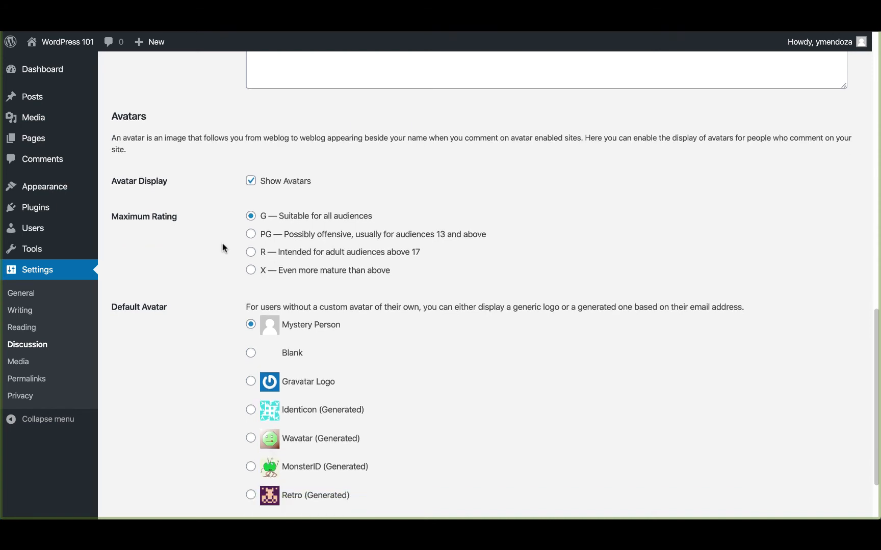
pyautogui.scroll(-3)
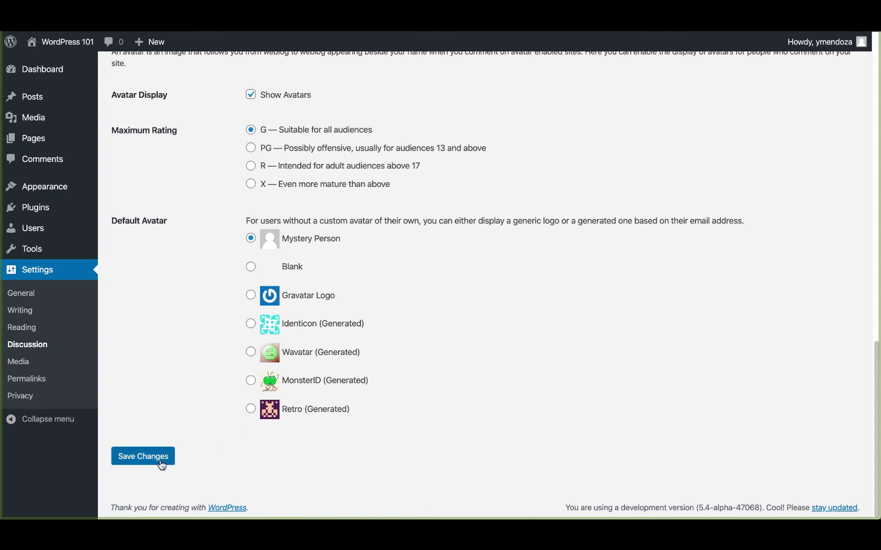
pyautogui.moveTo(97, 390)
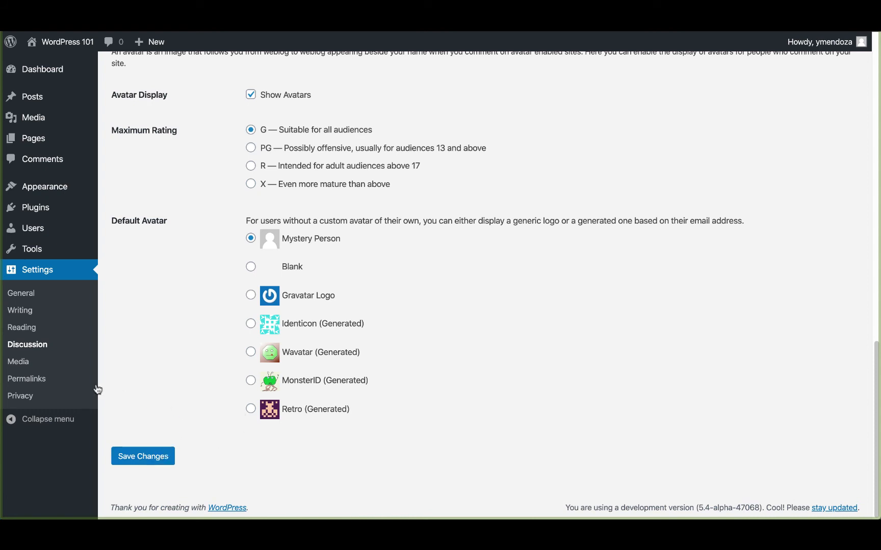
# Review Media Settings: thumbnail 150, medium 300, large 1024, month/year upload folders.
pyautogui.click(17, 361)
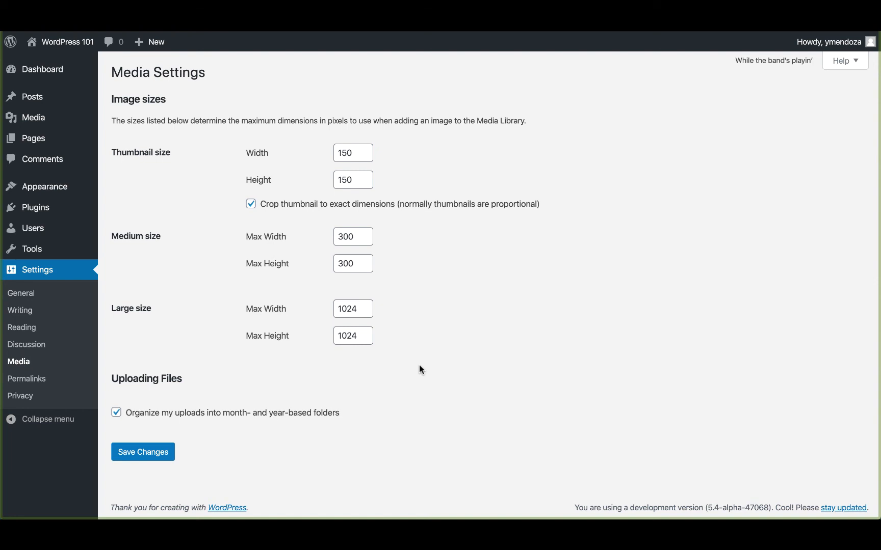
pyautogui.moveTo(254, 396)
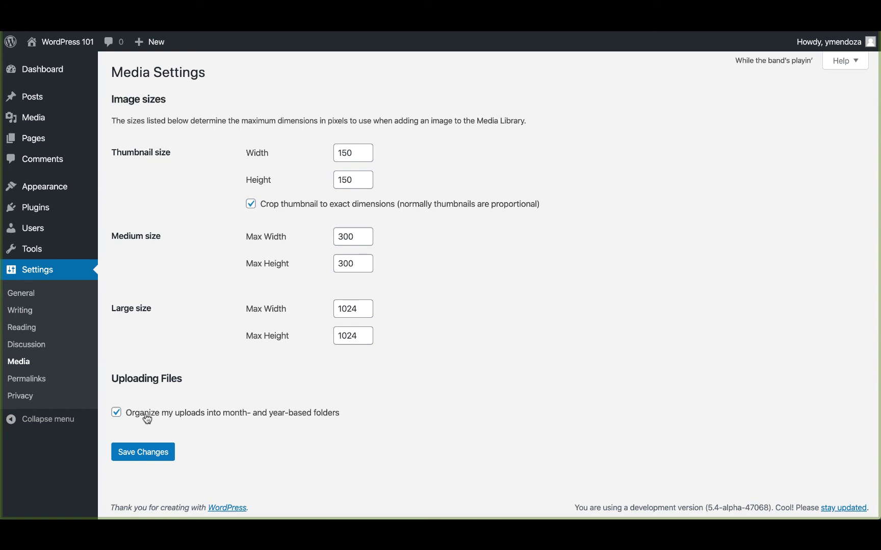
pyautogui.moveTo(209, 426)
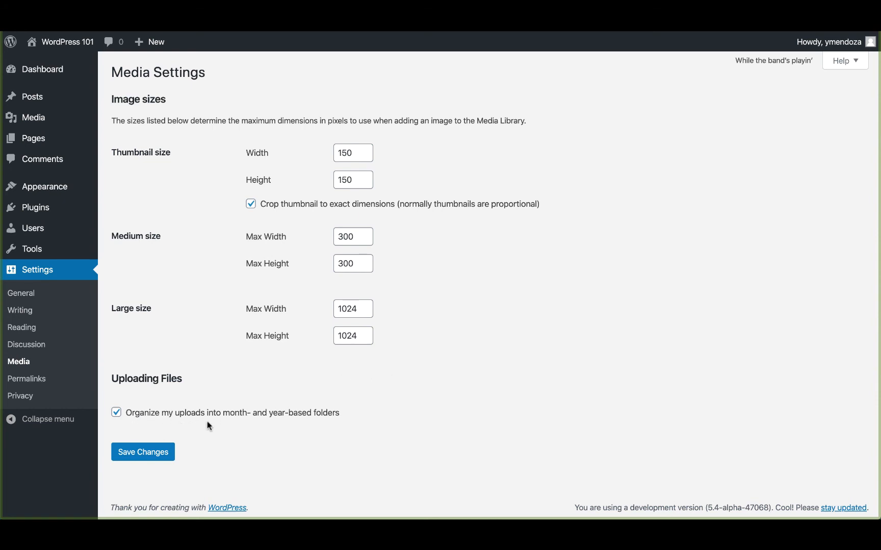
pyautogui.moveTo(290, 427)
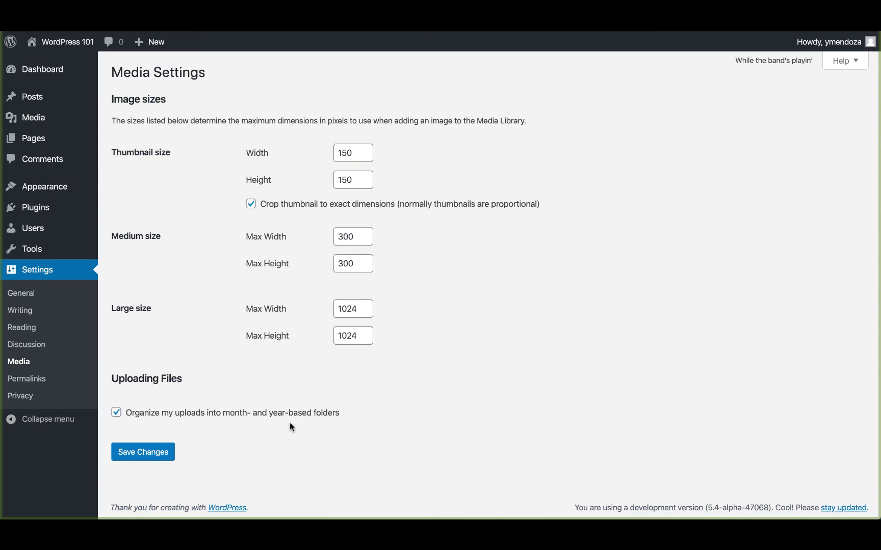
pyautogui.moveTo(303, 414)
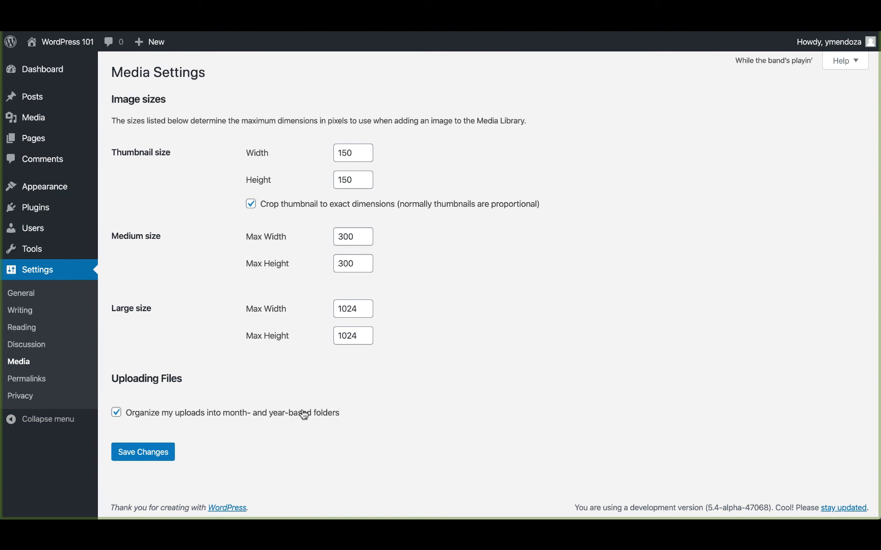
pyautogui.moveTo(178, 433)
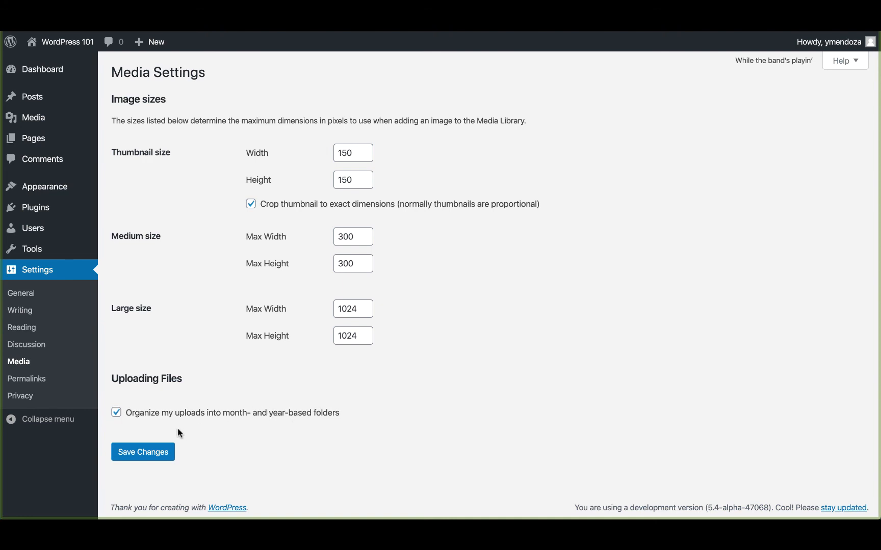
pyautogui.click(26, 379)
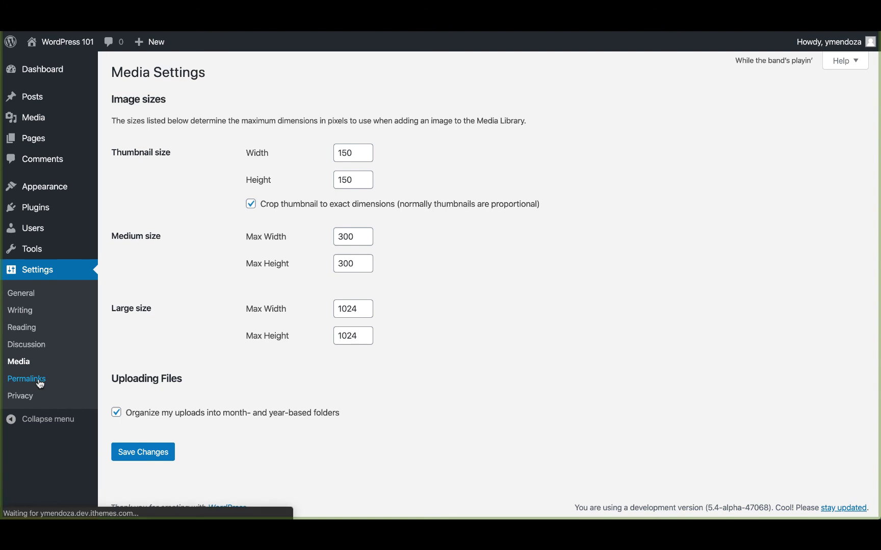
# Open Permalink Settings showing Day and name as the URL structure.
pyautogui.click(26, 379)
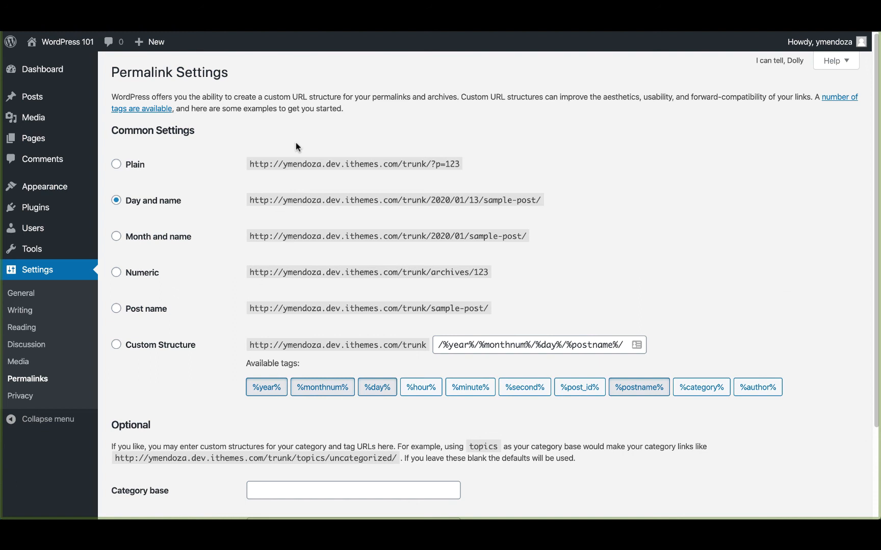
pyautogui.moveTo(239, 162)
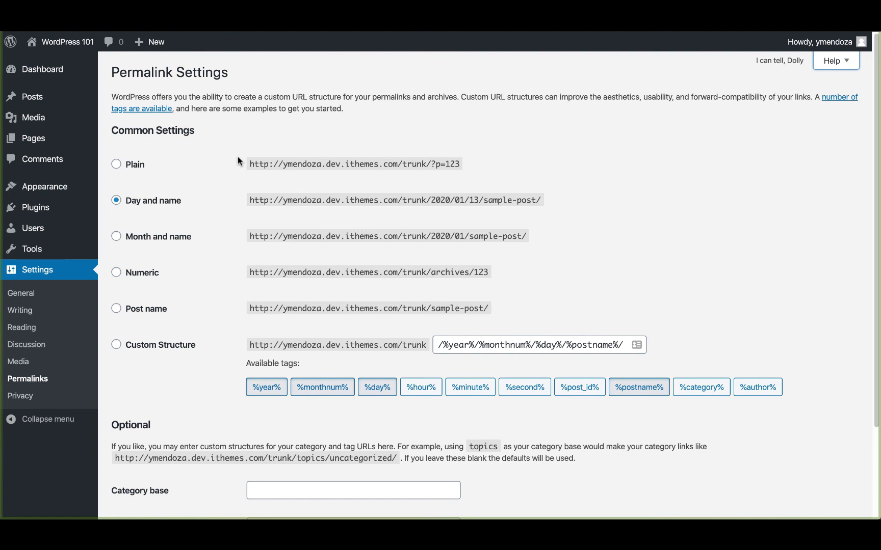
pyautogui.moveTo(220, 219)
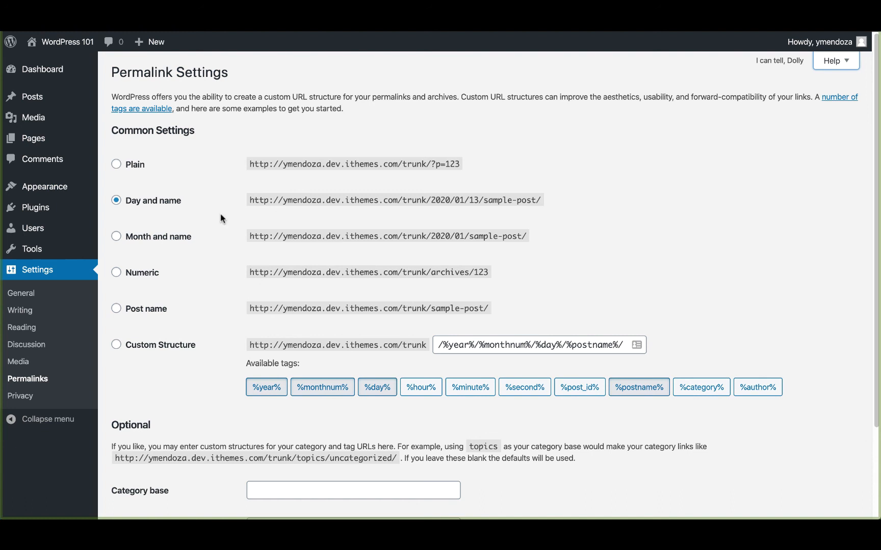
pyautogui.moveTo(235, 215)
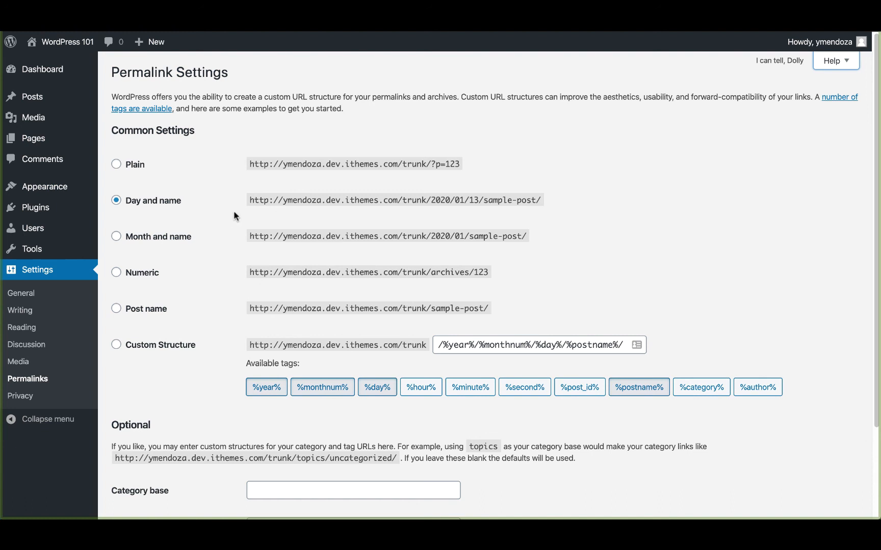
# Show the permalink Help overview with documentation links above the settings.
pyautogui.click(832, 61)
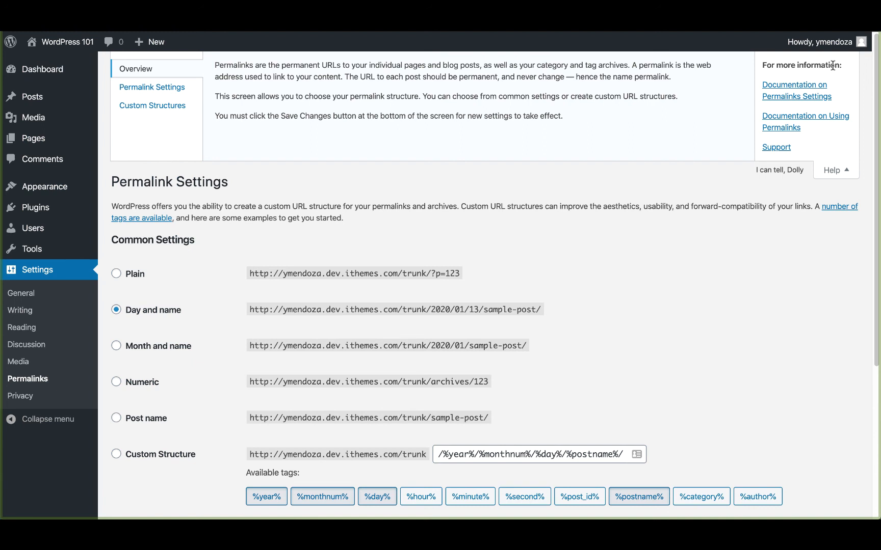
pyautogui.moveTo(795, 90)
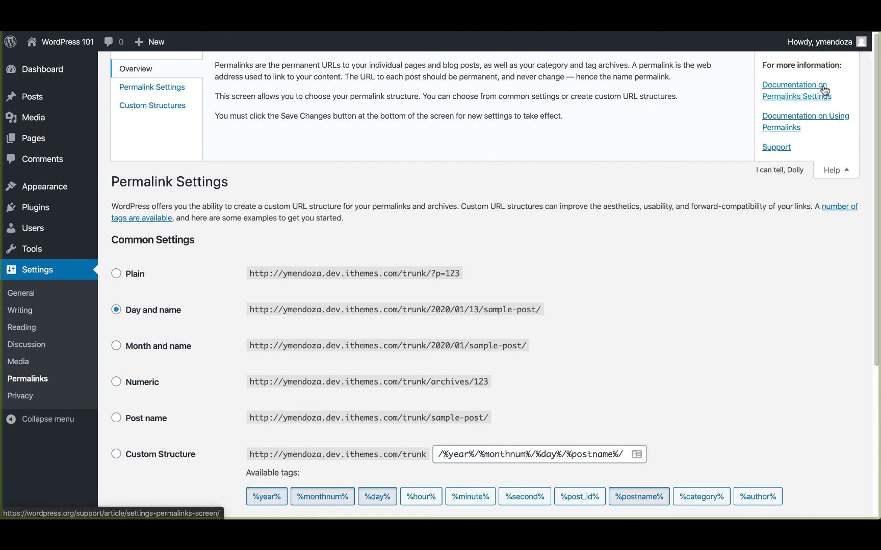
pyautogui.moveTo(775, 148)
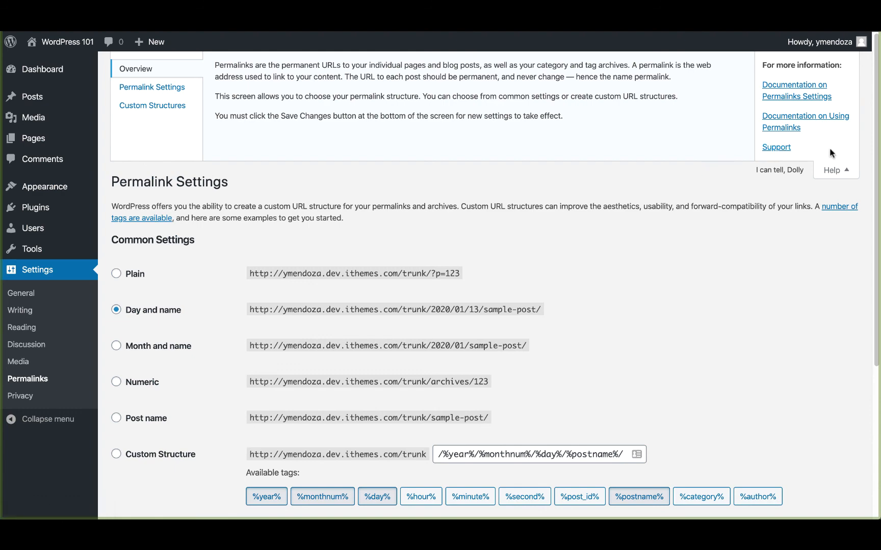
pyautogui.click(20, 396)
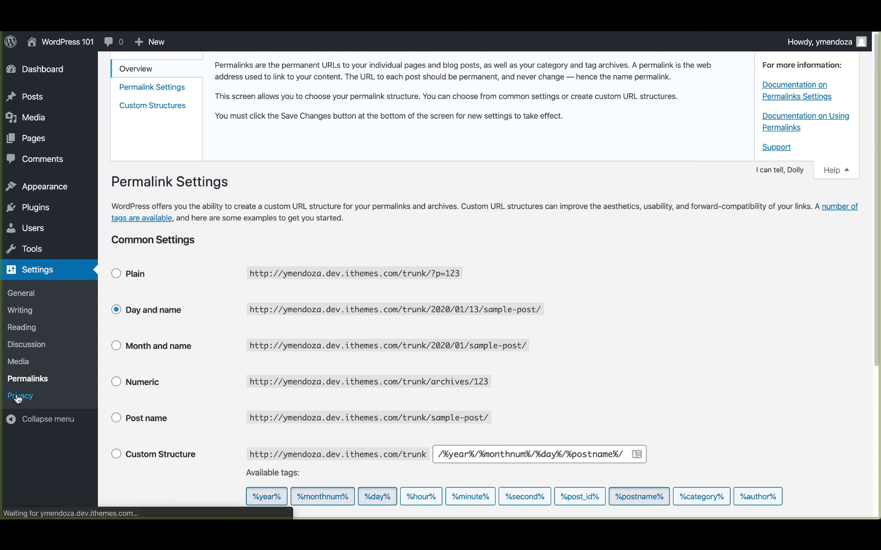
# View Privacy Settings with Privacy Policy as policy page, then return to General Settings.
pyautogui.click(21, 396)
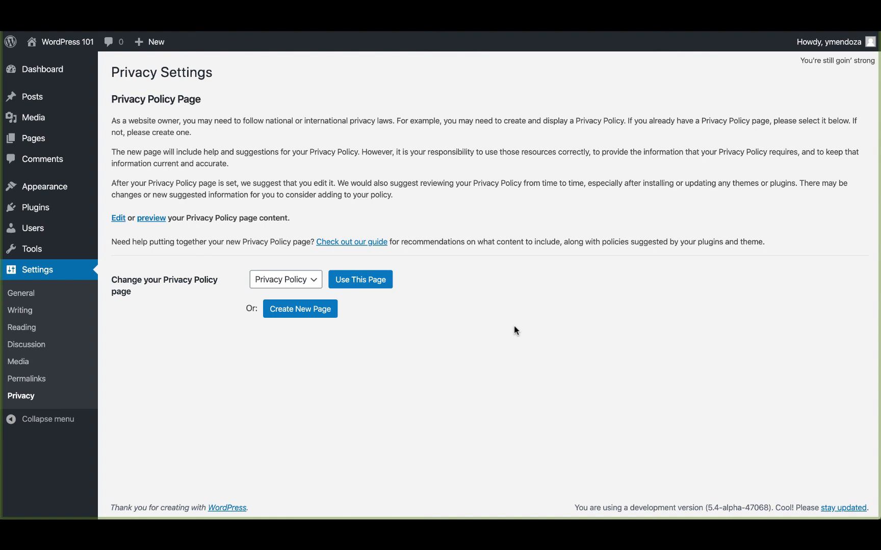
pyautogui.click(22, 293)
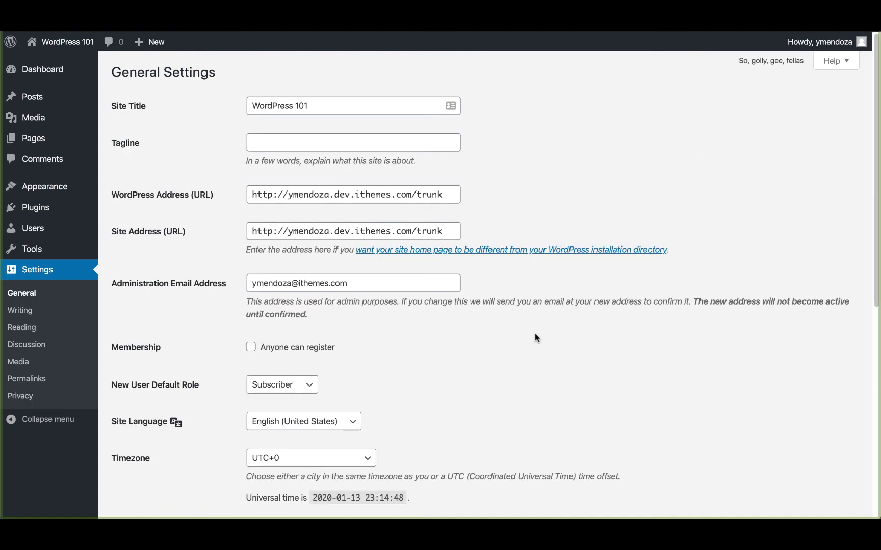